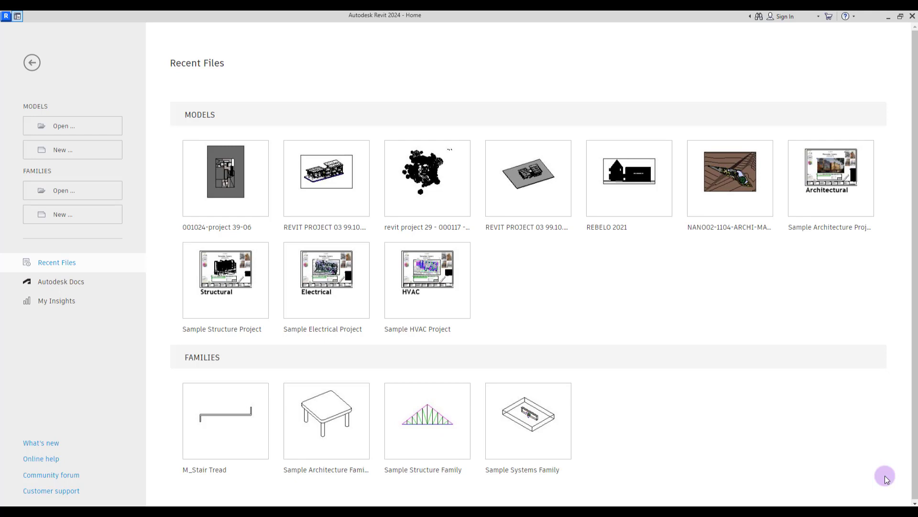
mouse_move(73, 214)
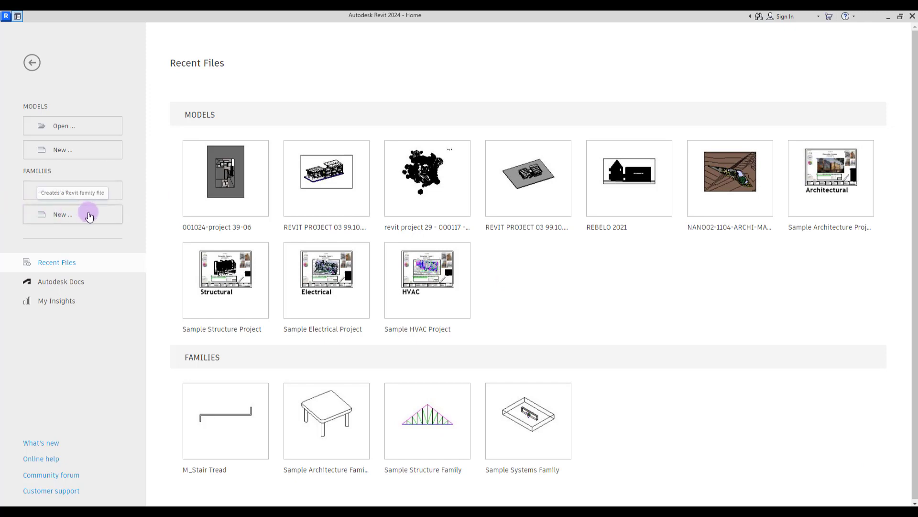
Create a new family from Profile-Stair Nosing.rft and confirm the project units.
click(72, 214)
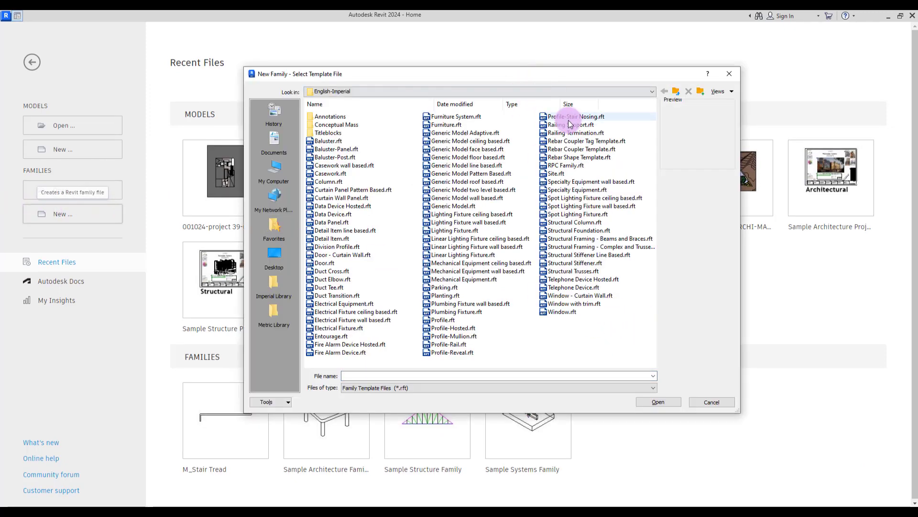
click(574, 116)
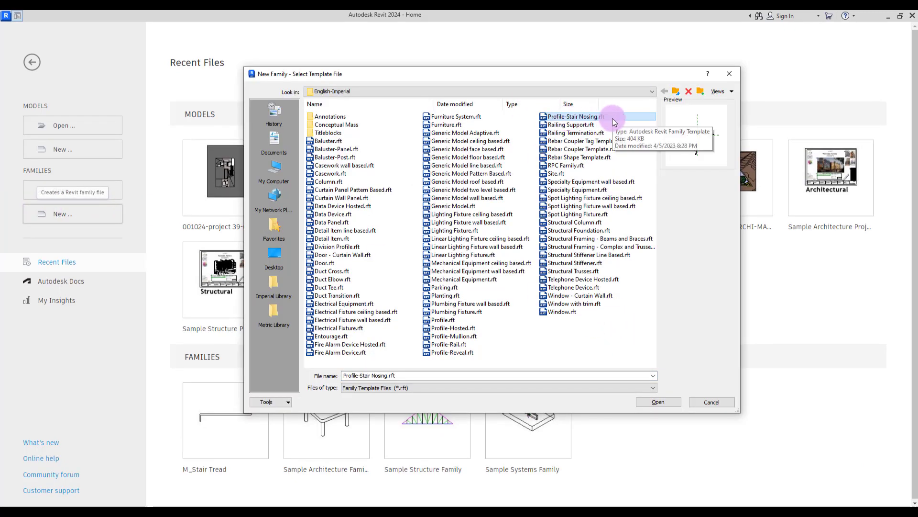
click(657, 402)
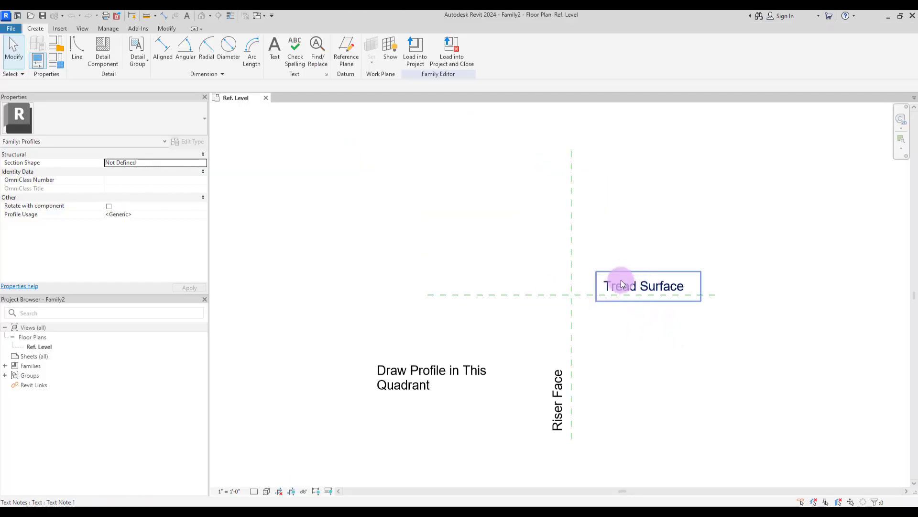
click(653, 349)
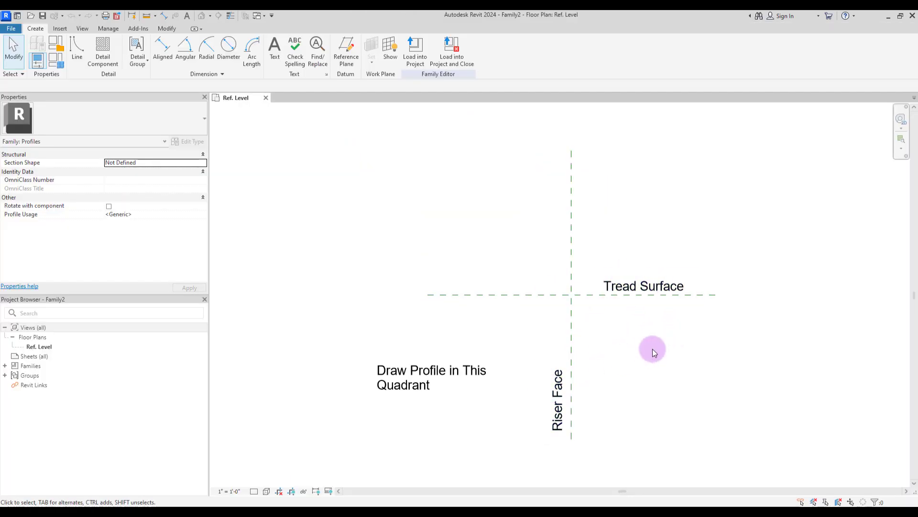
mouse_move(588, 298)
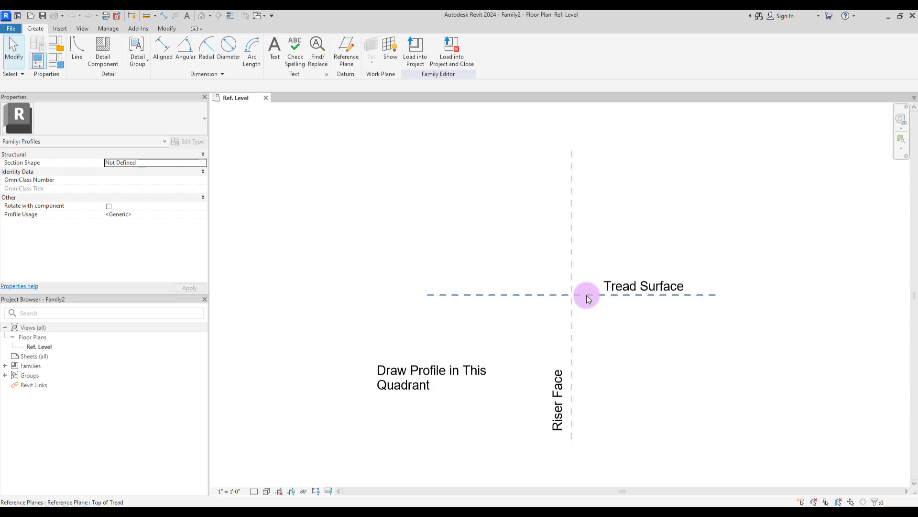
mouse_move(561, 327)
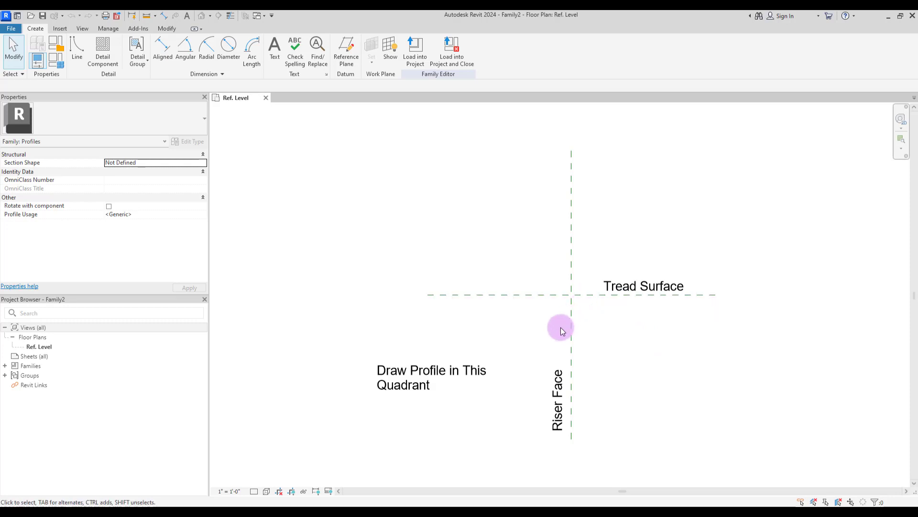
mouse_move(572, 327)
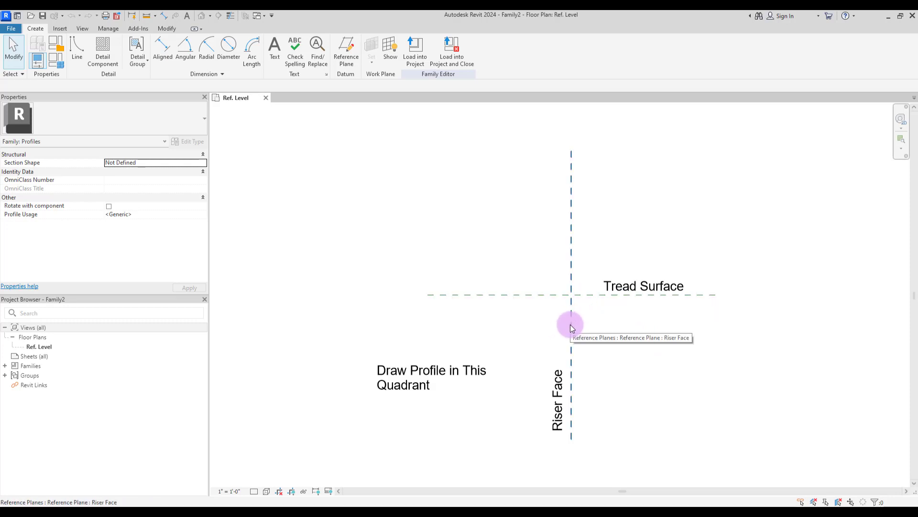
click(572, 328)
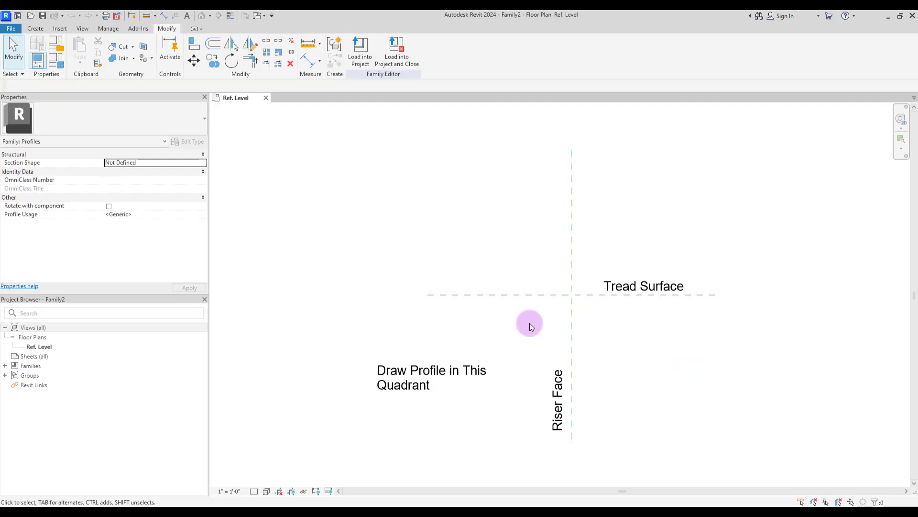
mouse_move(540, 320)
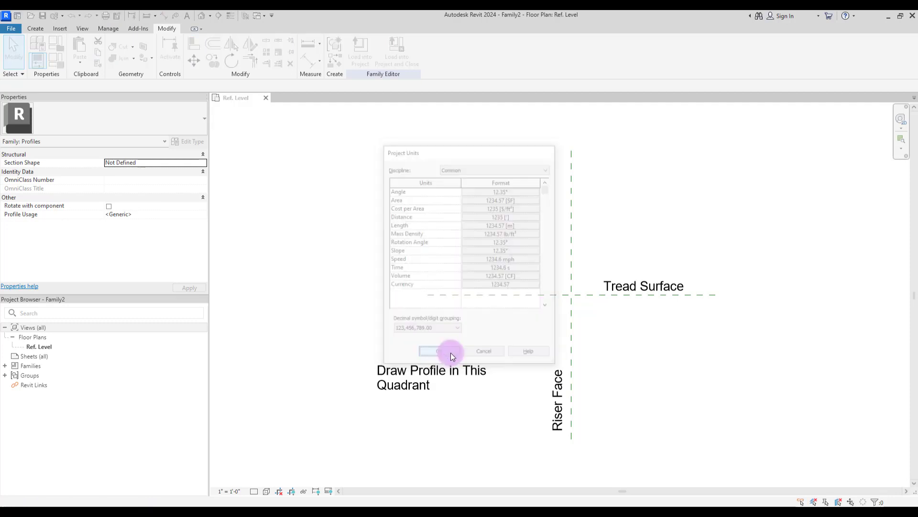
click(430, 350)
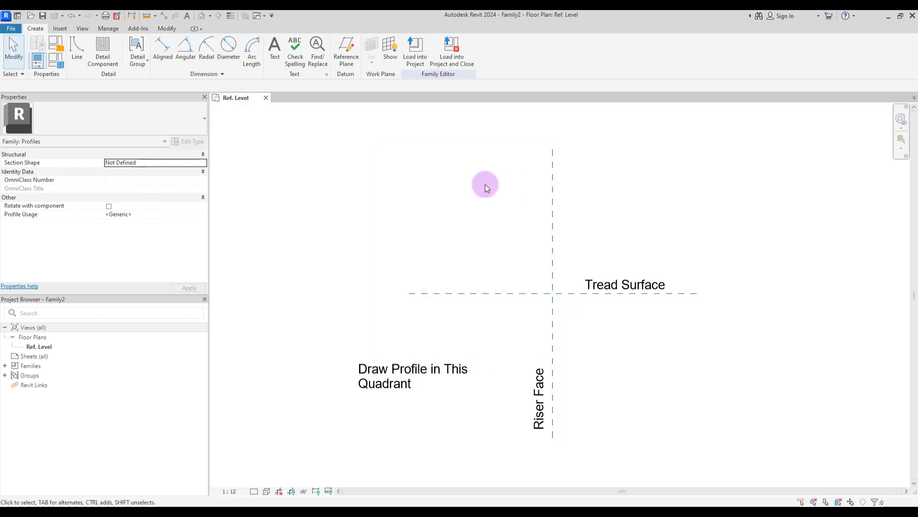
mouse_move(76, 48)
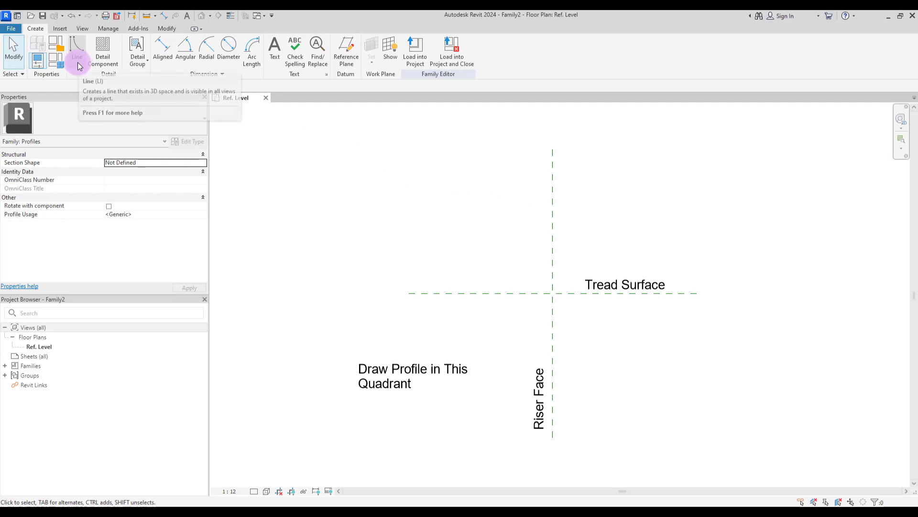
Sketch a rectangle at the tread-riser corner and round its front edge with an arc.
click(77, 47)
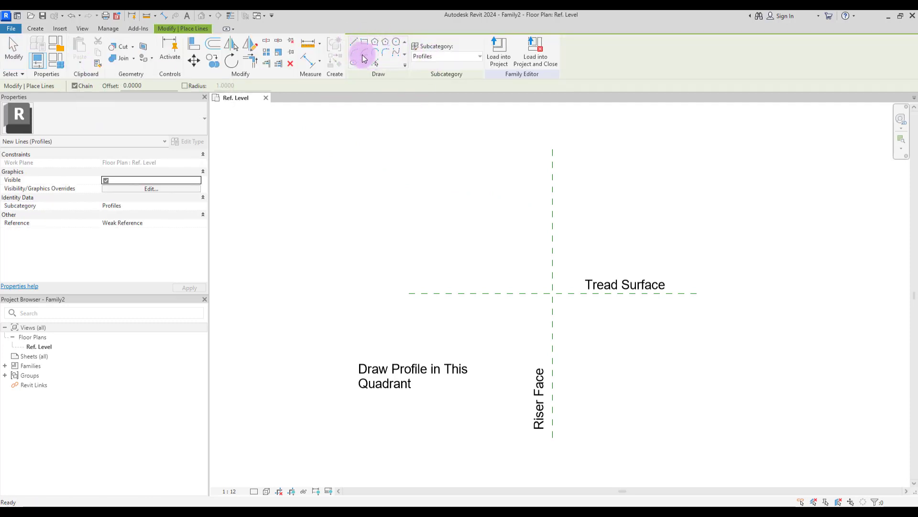
mouse_move(363, 47)
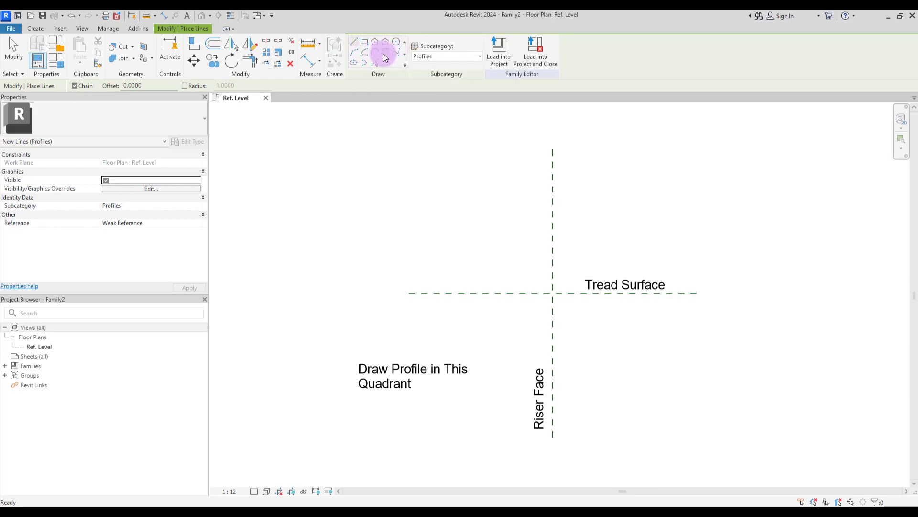
mouse_move(394, 64)
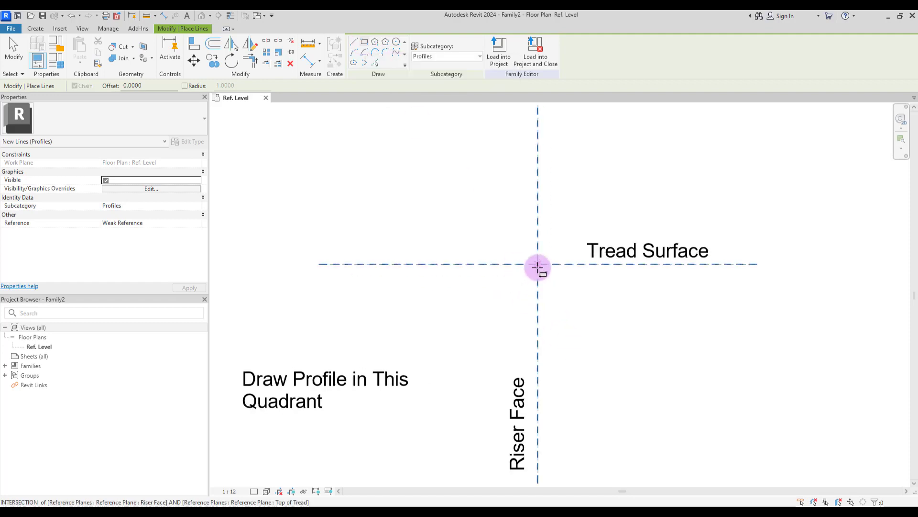
click(538, 264)
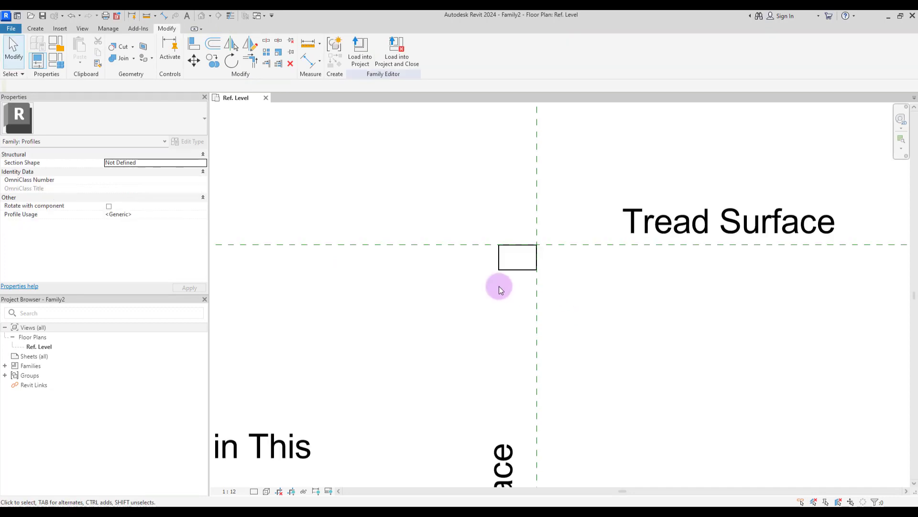
mouse_move(559, 295)
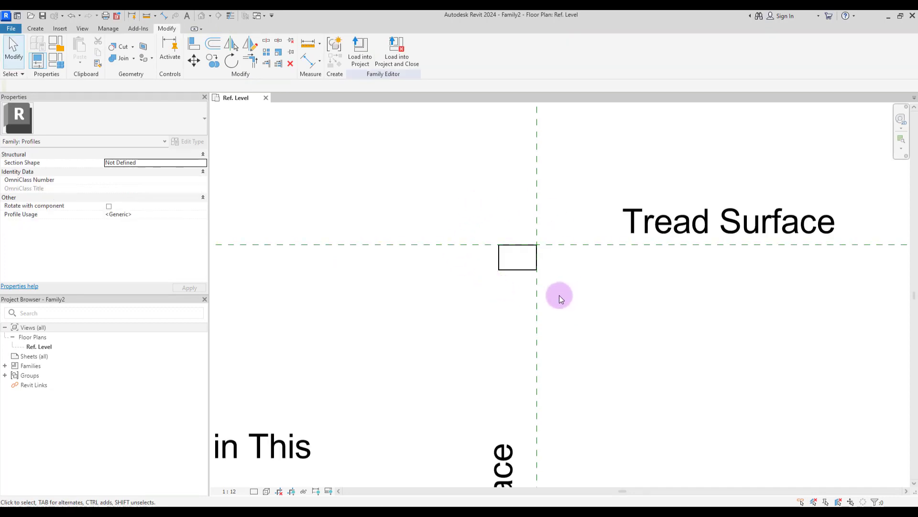
click(35, 29)
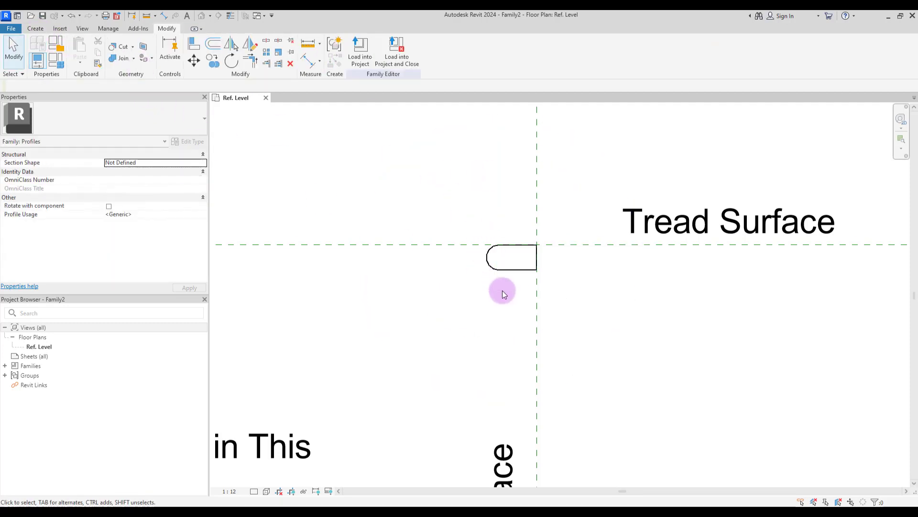
scroll(up, 3)
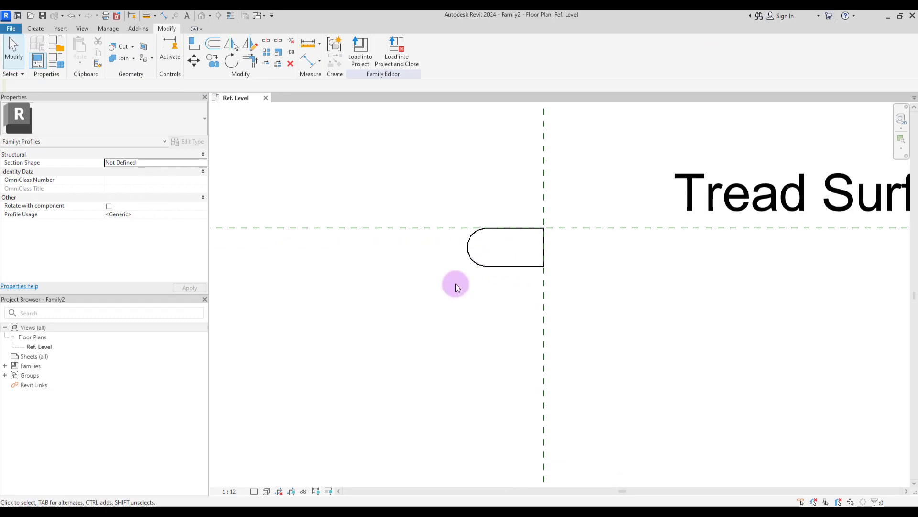
mouse_move(469, 269)
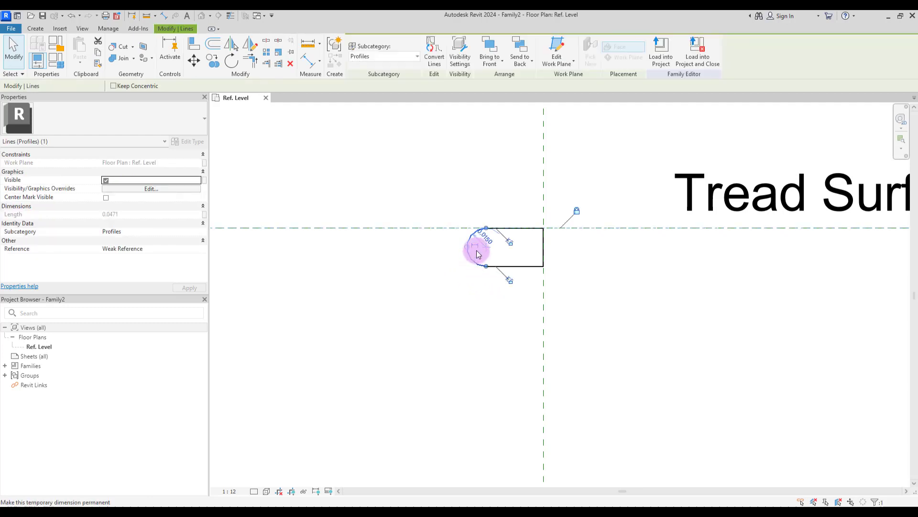
mouse_move(477, 253)
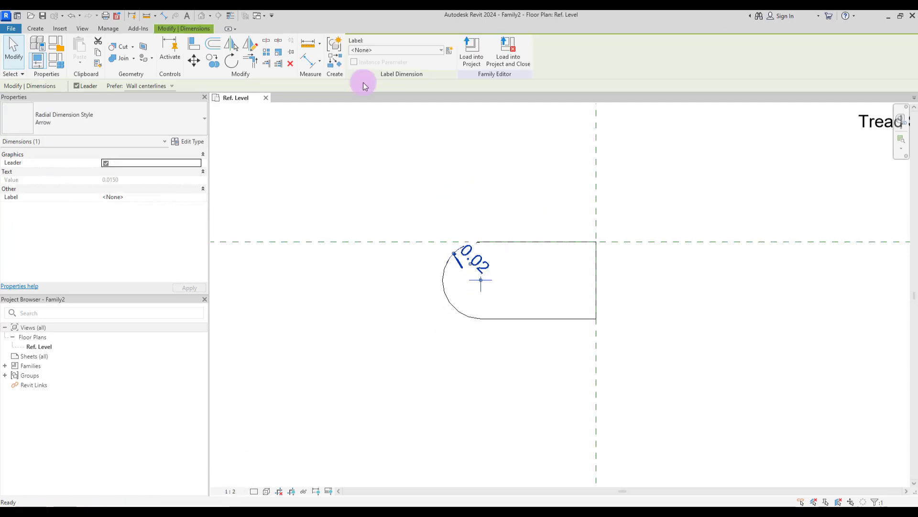
mouse_move(449, 65)
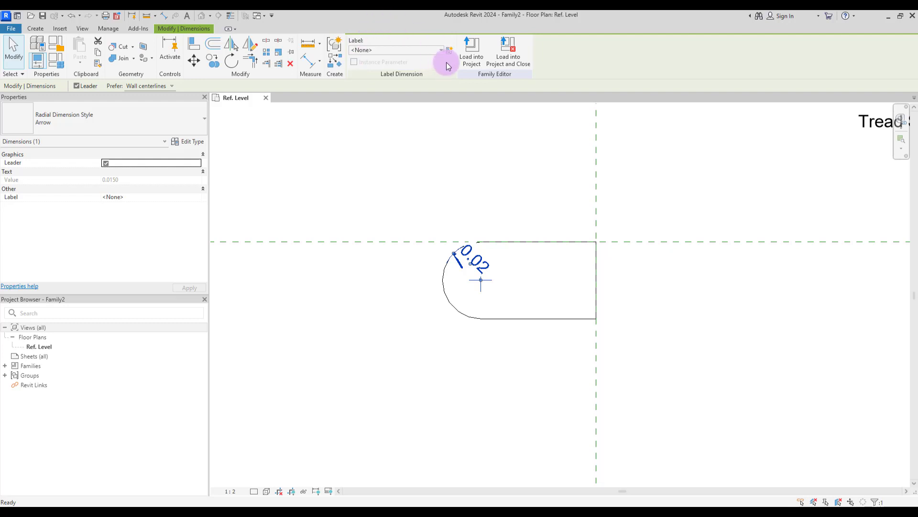
Label the arc's radius dimension with a new parameter R and set R to 0.02.
click(449, 49)
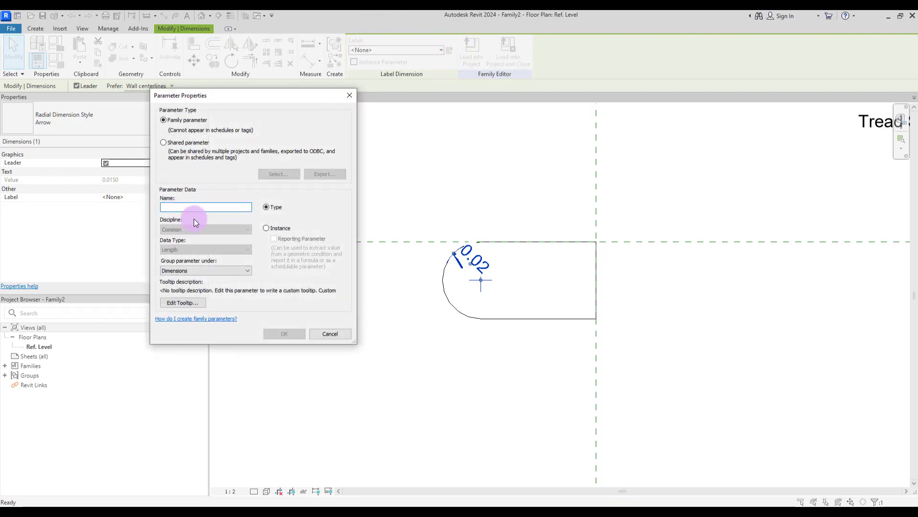
text(R)
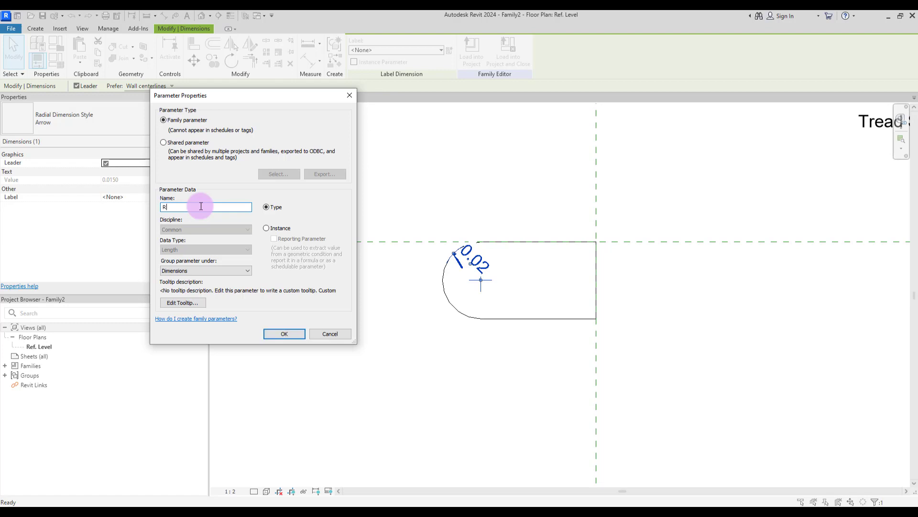
click(284, 333)
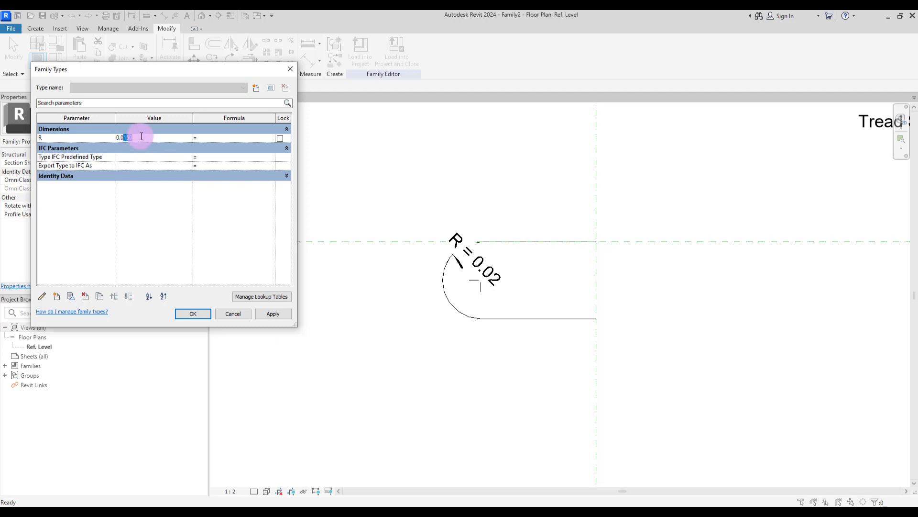
click(272, 313)
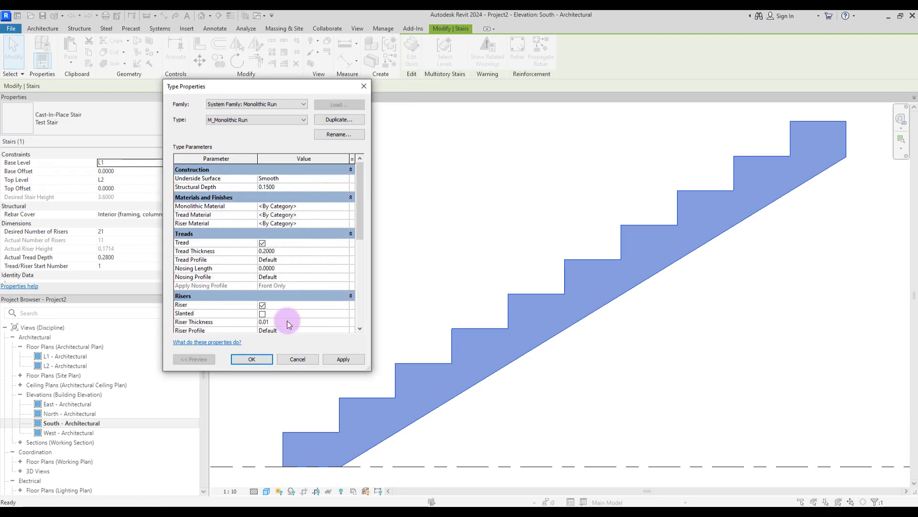
Select the stair and apply a 0.0200 Nosing Length to the monolithic run type.
click(251, 360)
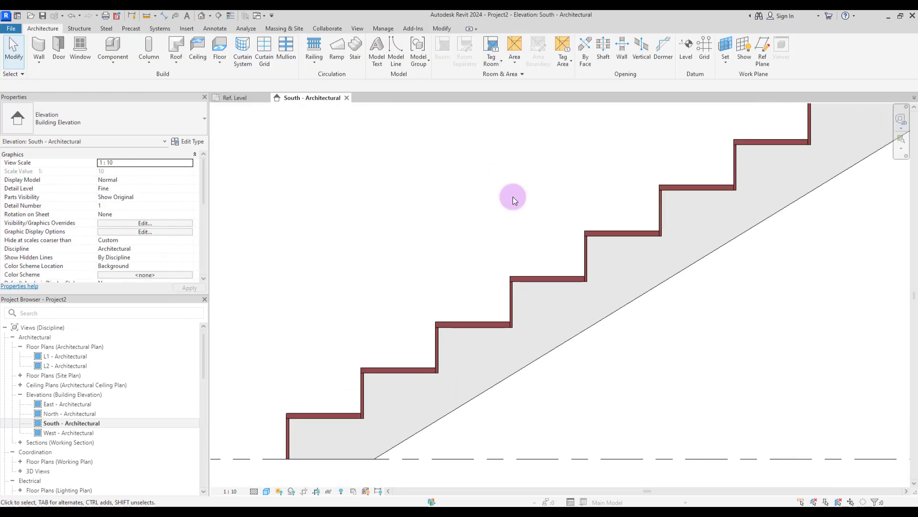
click(598, 234)
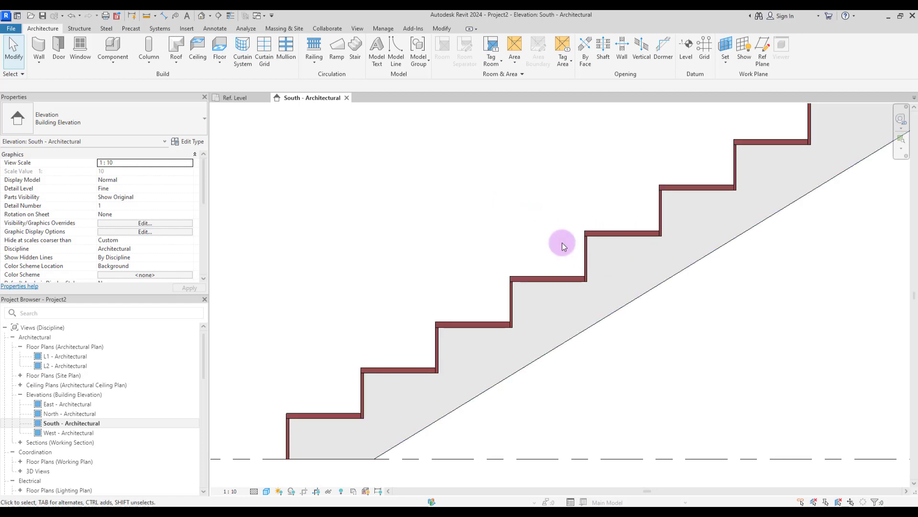
mouse_move(389, 210)
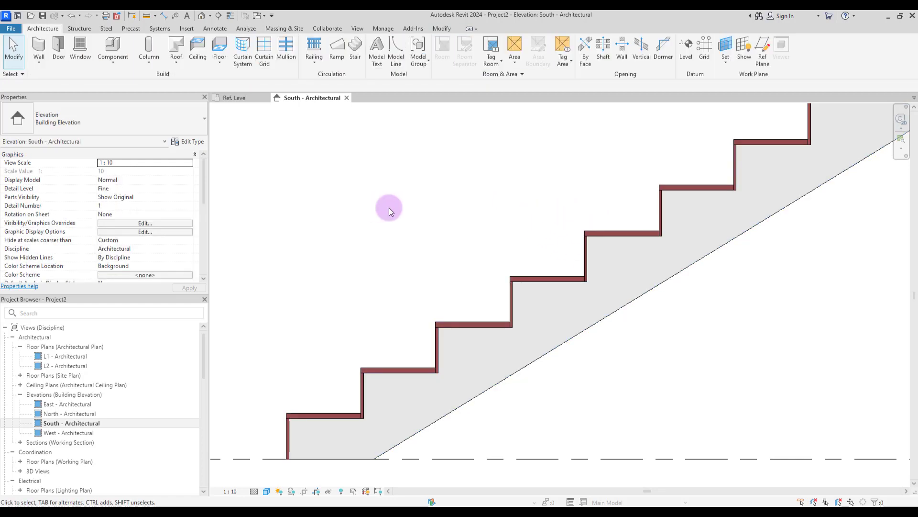
click(598, 321)
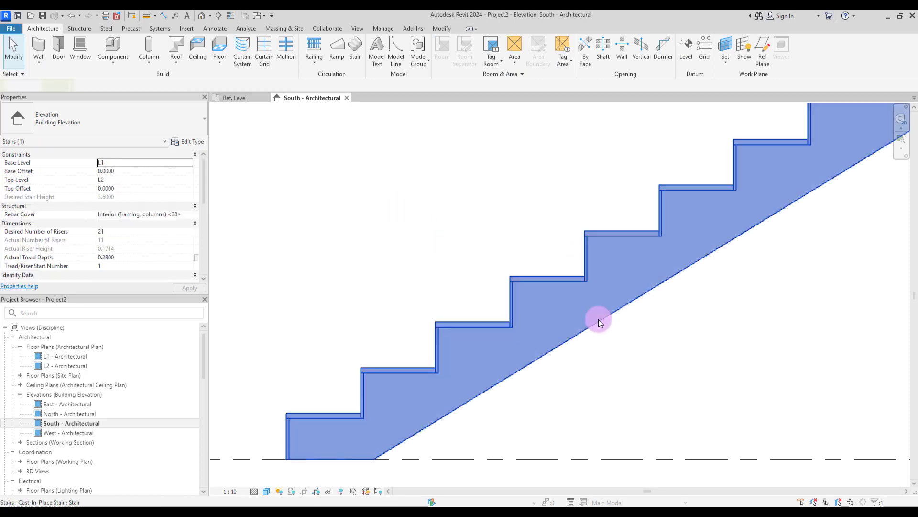
click(599, 320)
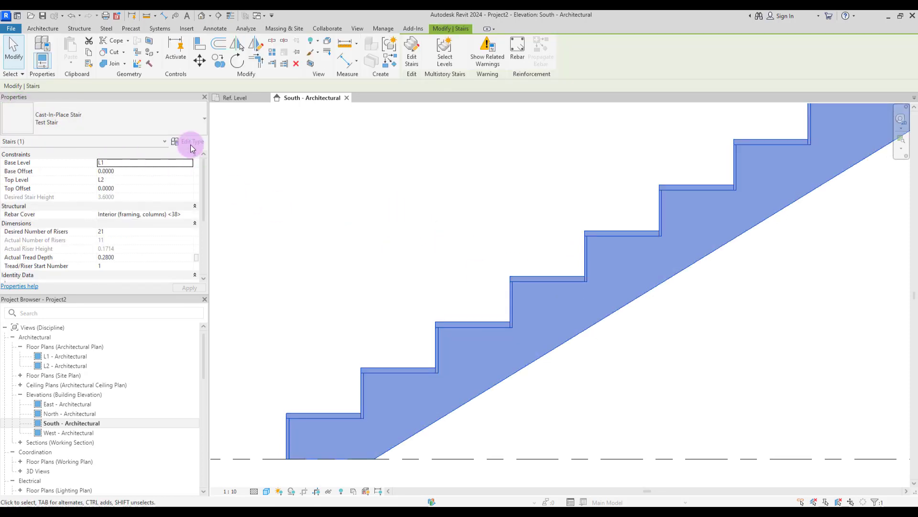
click(187, 141)
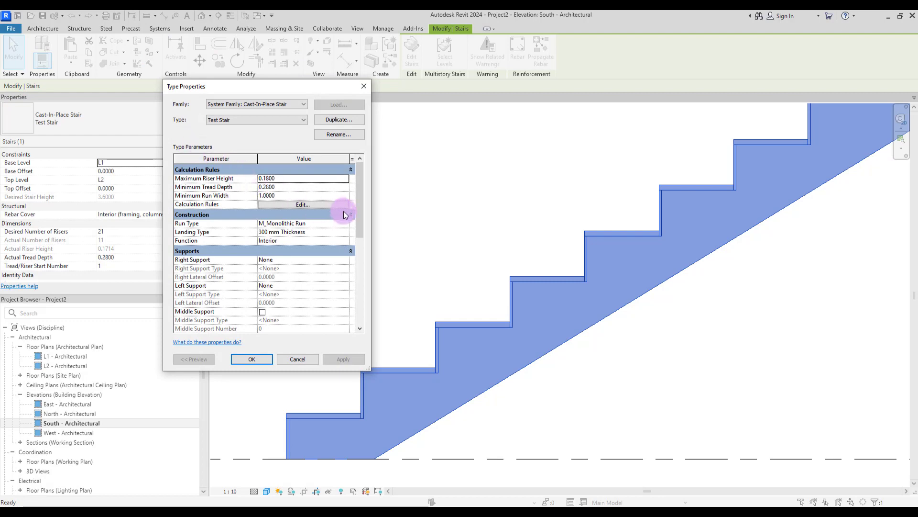
mouse_move(287, 228)
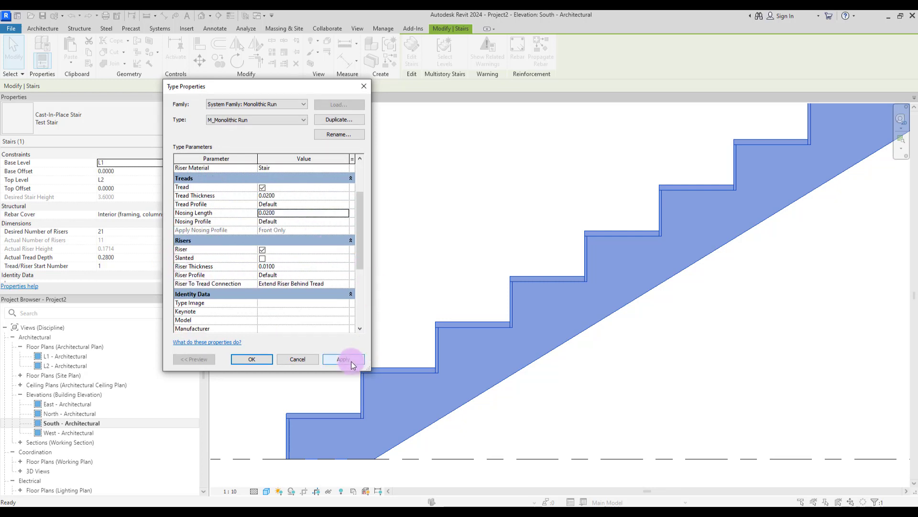
click(343, 359)
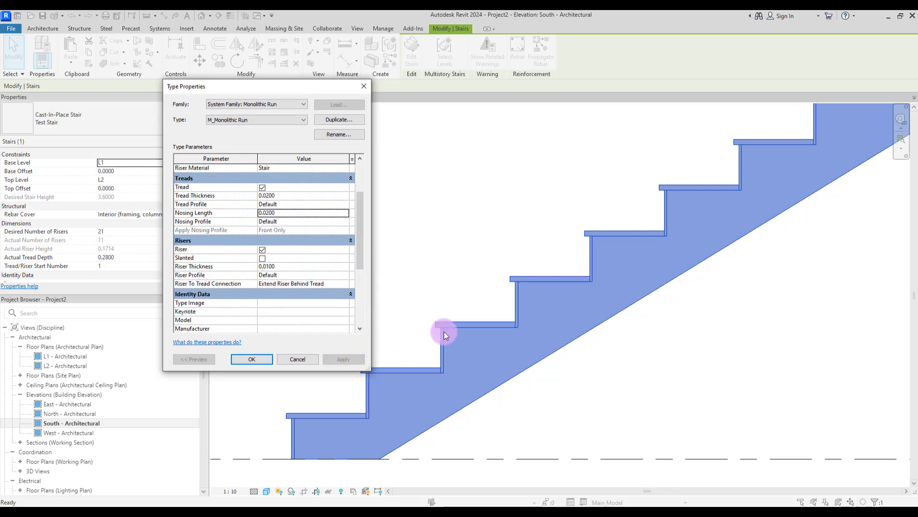
mouse_move(575, 256)
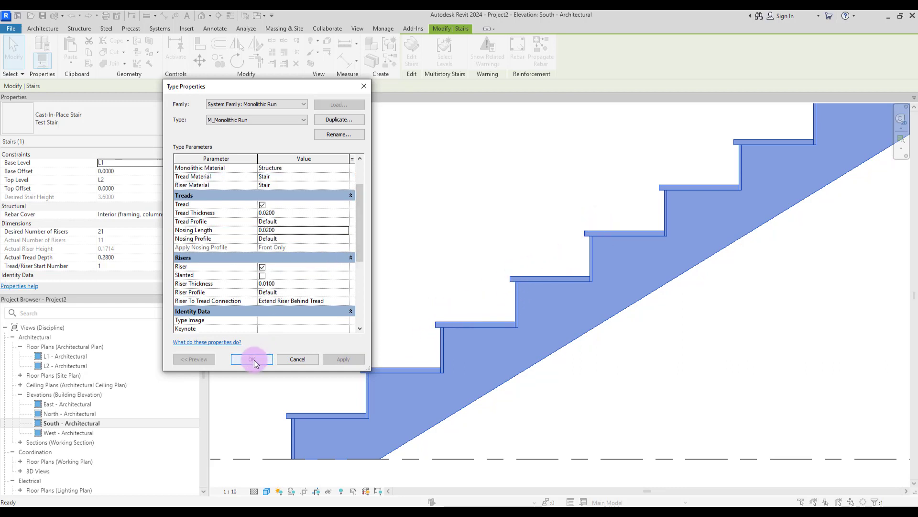
Load Nosing Profile 01, assign it to the run's treads, and set nosing length 0.05.
click(253, 359)
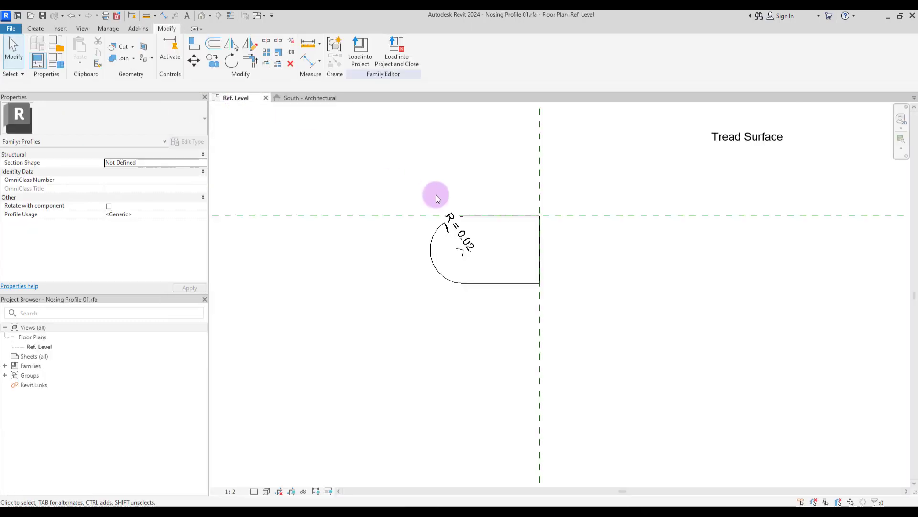
mouse_move(360, 47)
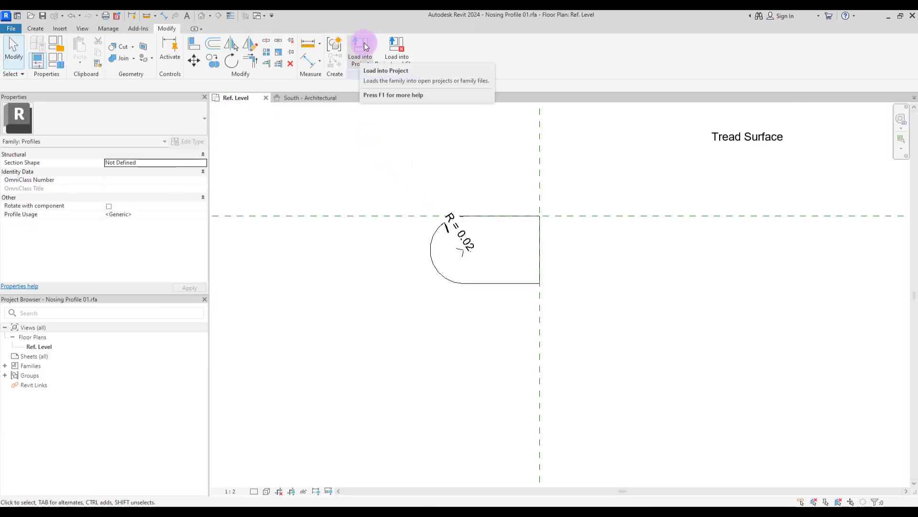
click(360, 50)
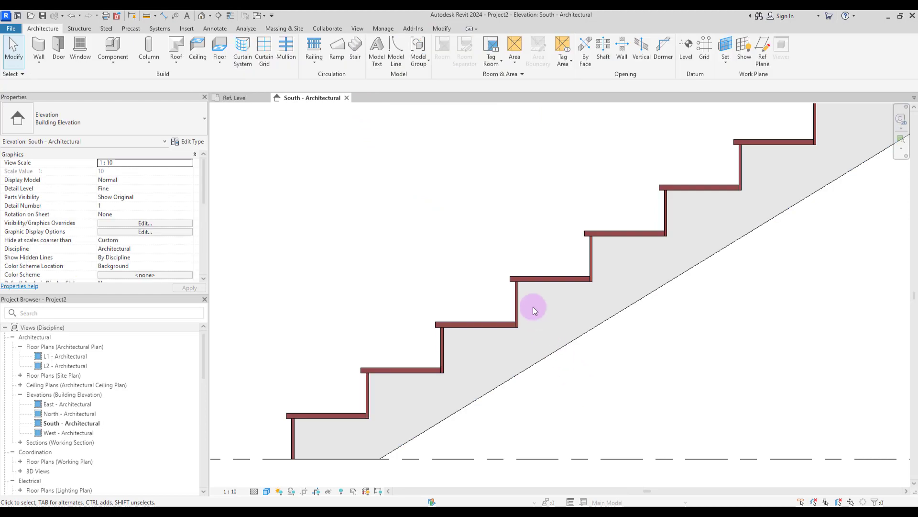
click(533, 307)
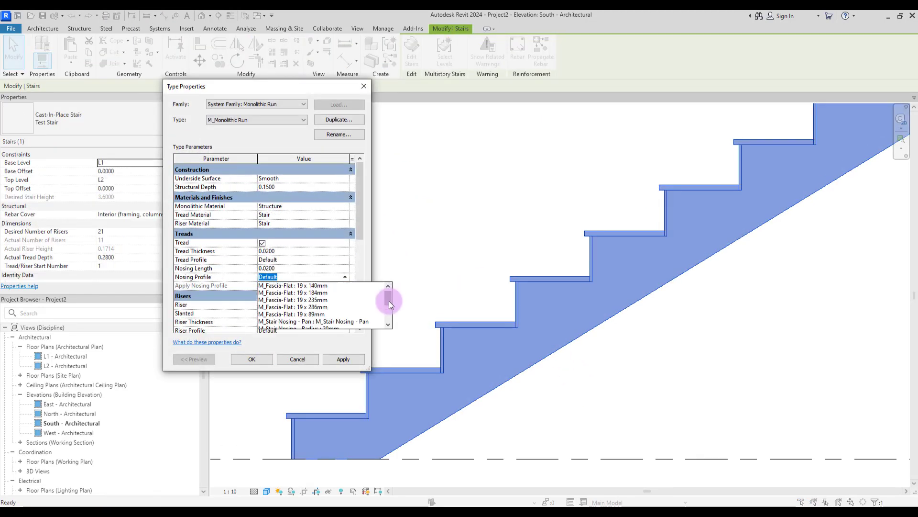
scroll(down, 3)
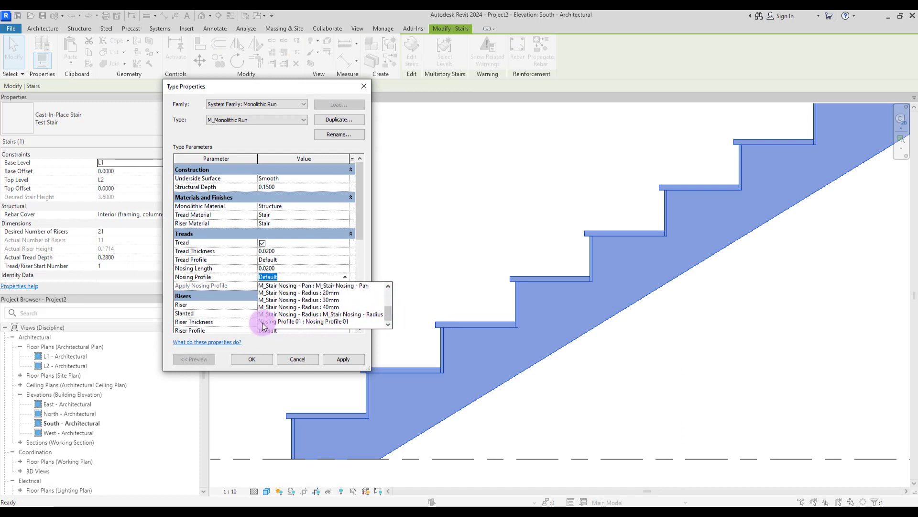
mouse_move(293, 325)
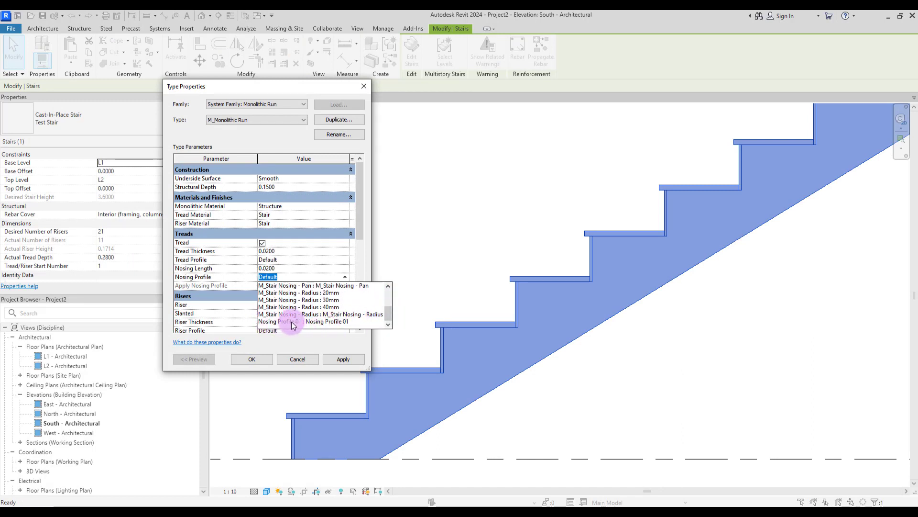
click(326, 321)
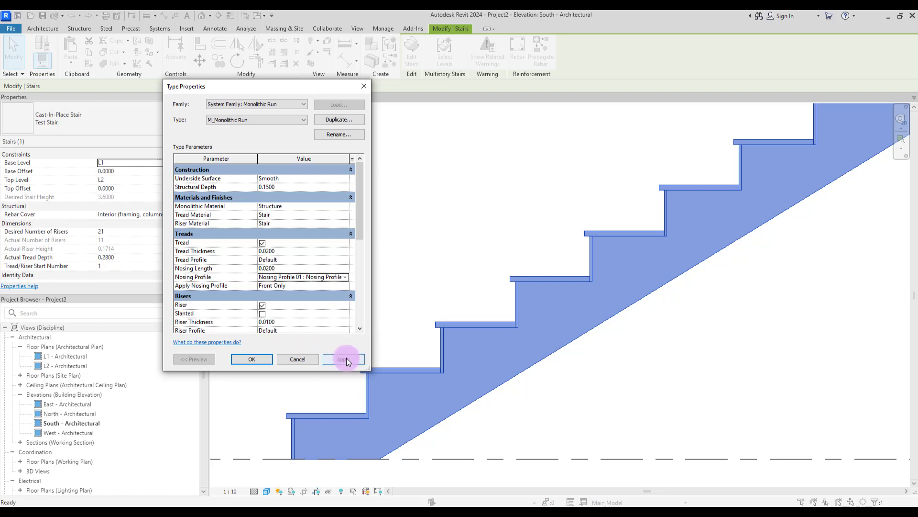
click(343, 358)
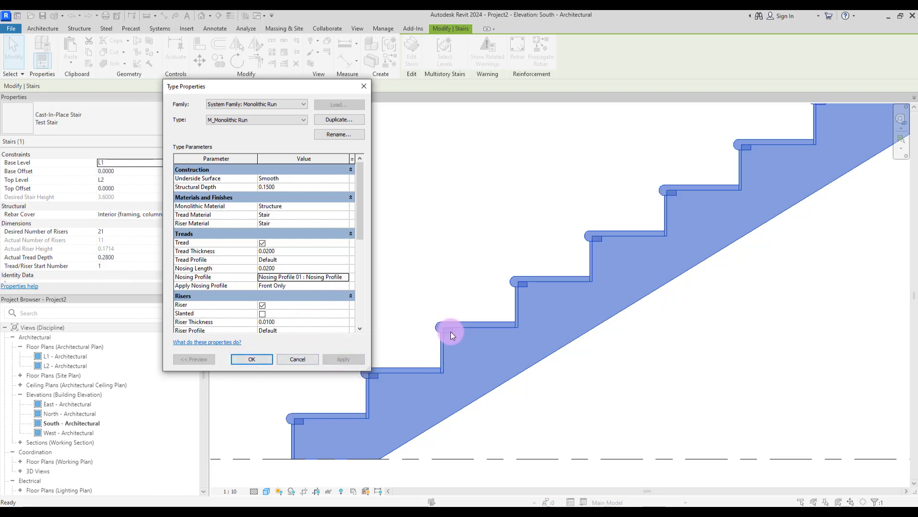
mouse_move(450, 333)
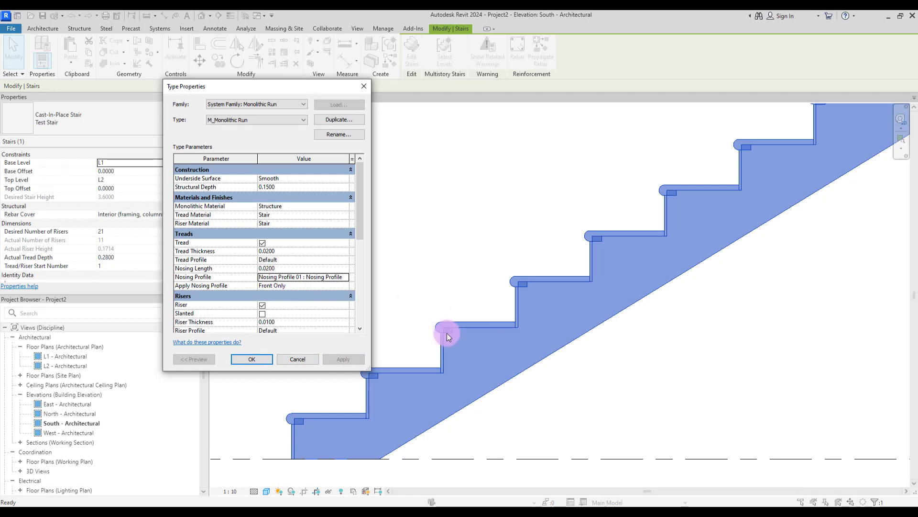
mouse_move(459, 331)
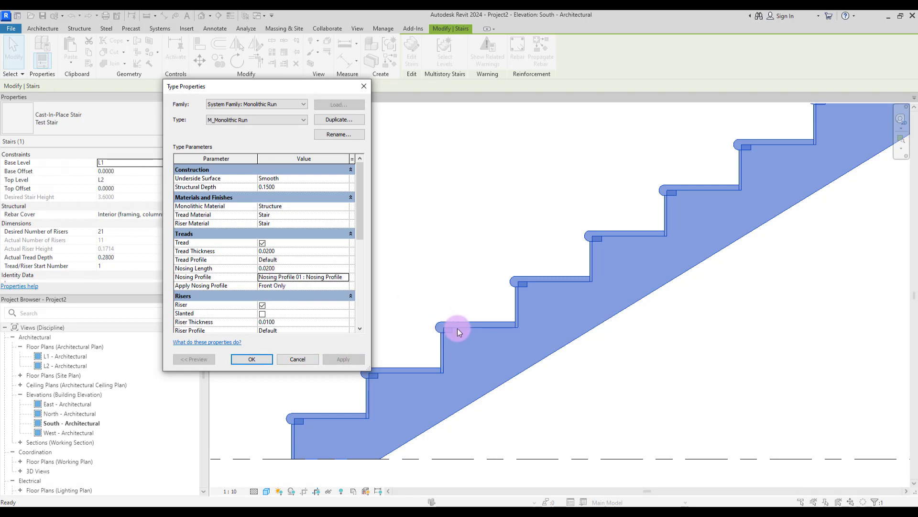
mouse_move(438, 339)
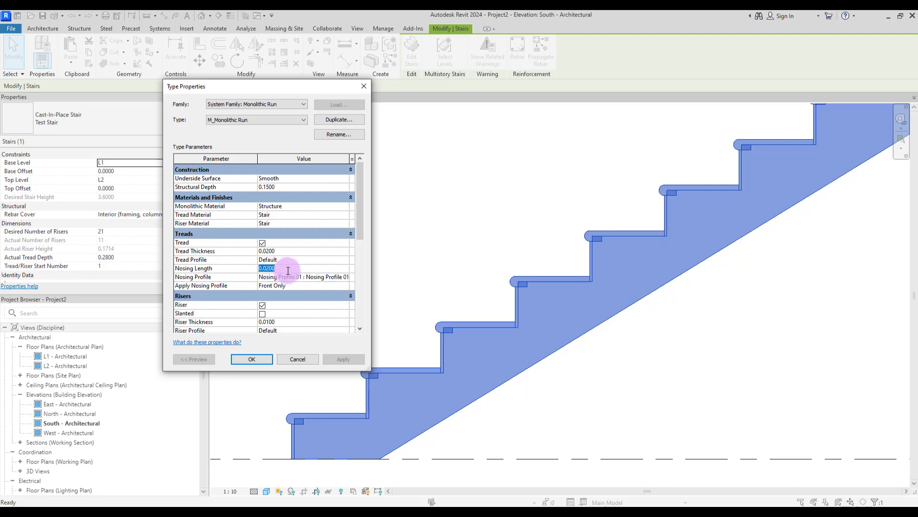
text(0.05)
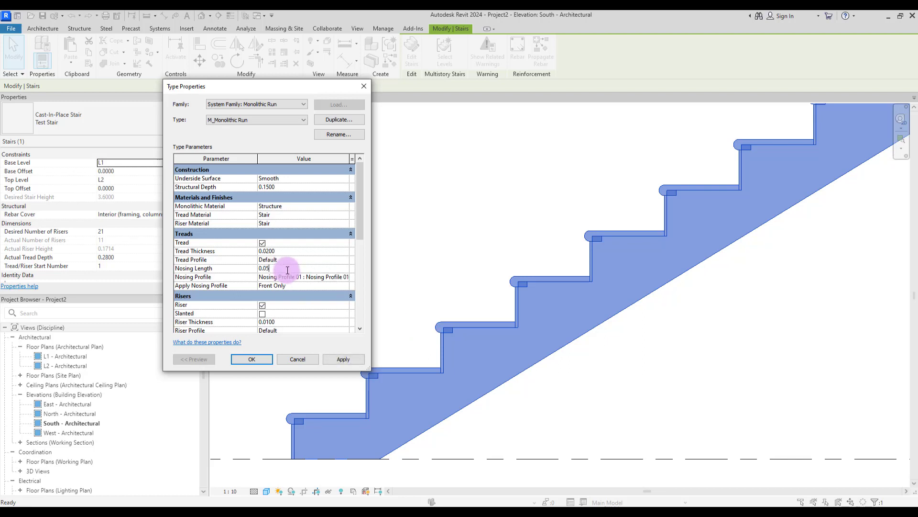
click(251, 359)
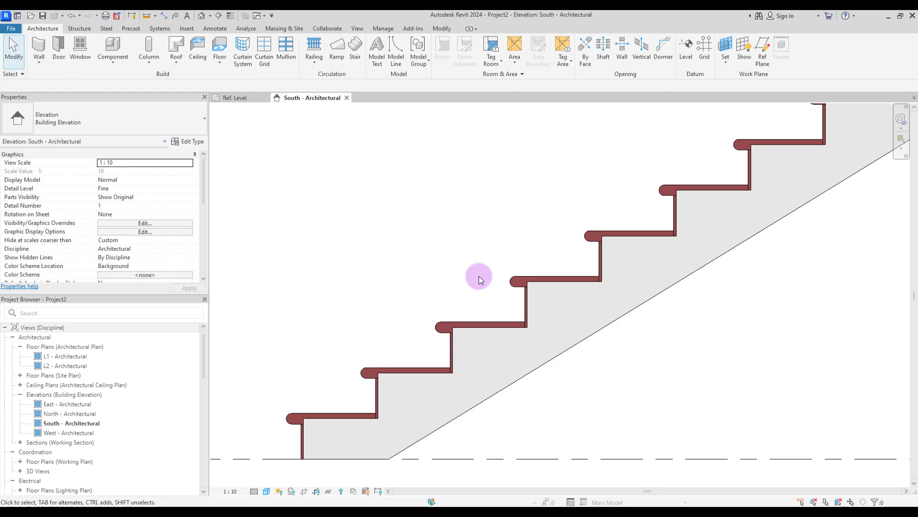
Redraw the nosing profile edges and save the family as Nosing Profile 02.rfa.
click(235, 97)
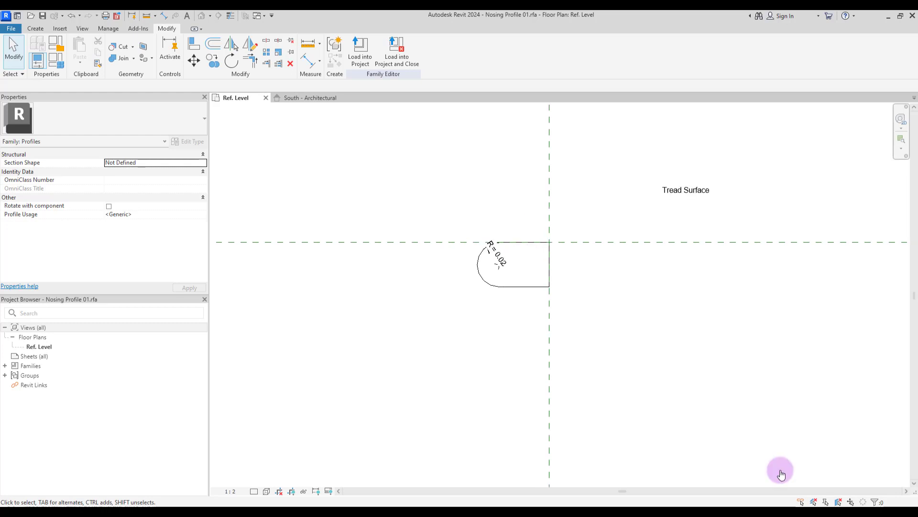
mouse_move(667, 346)
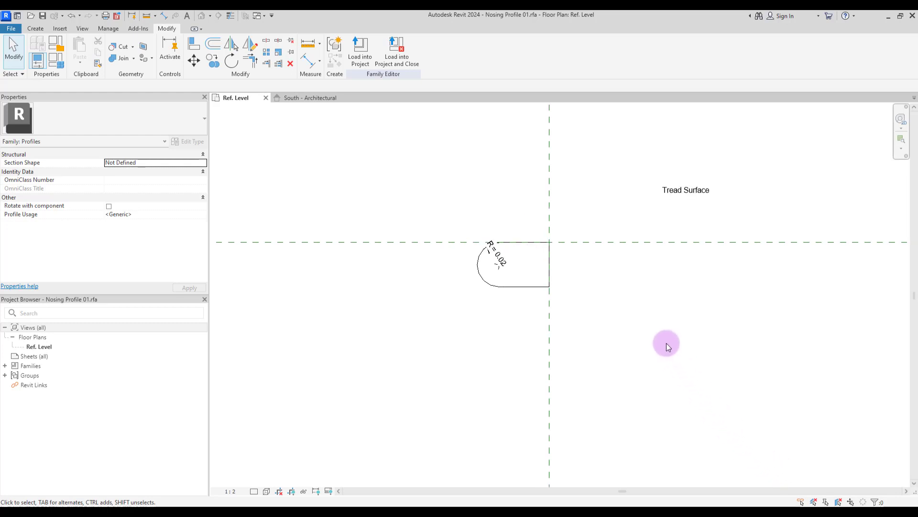
mouse_move(417, 300)
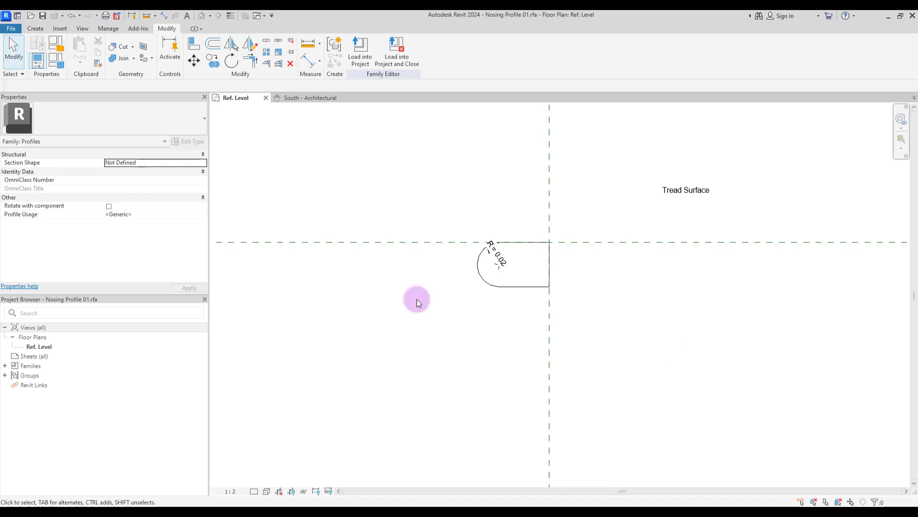
mouse_move(415, 243)
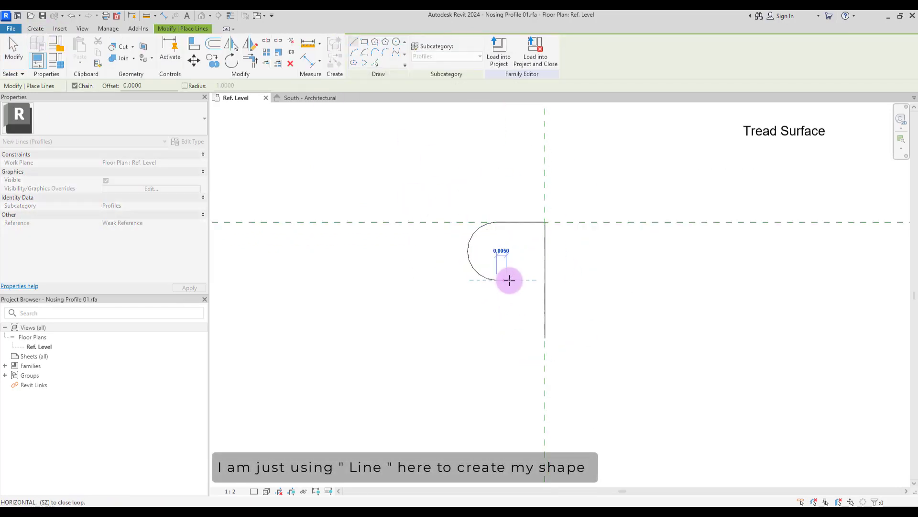
click(510, 279)
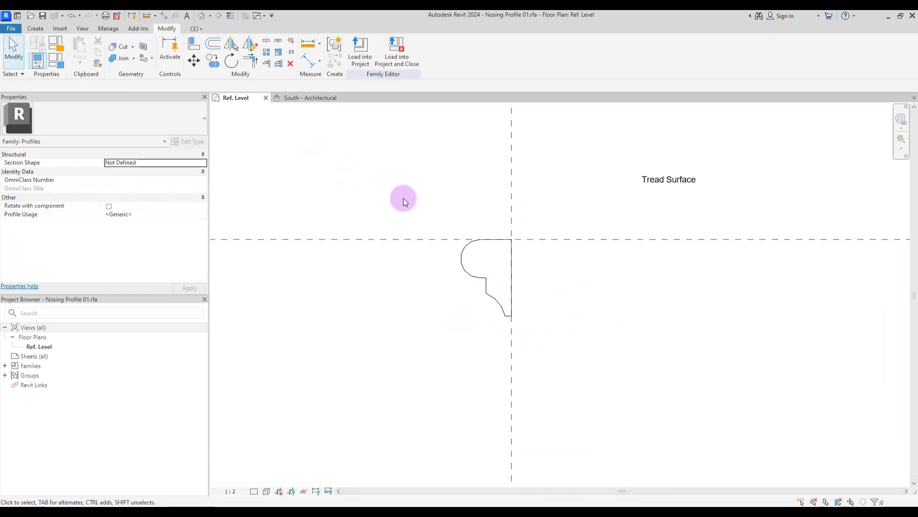
mouse_move(394, 195)
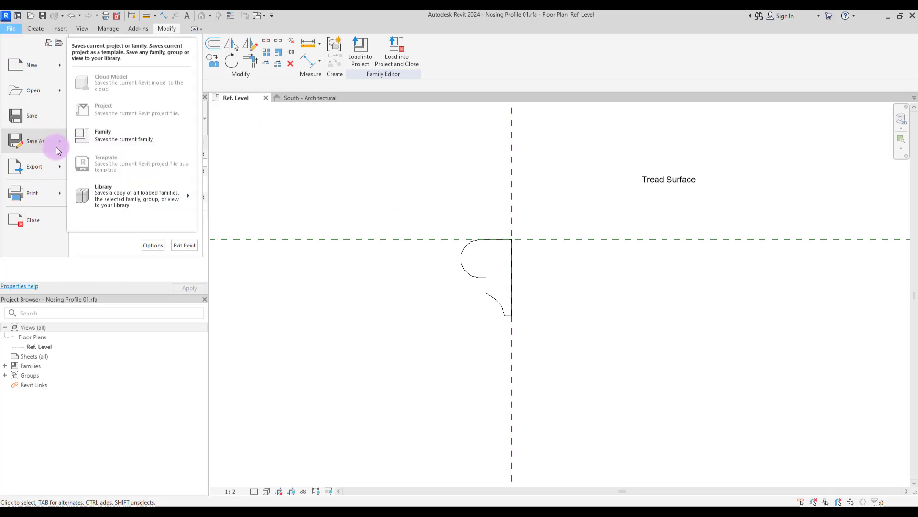
click(102, 134)
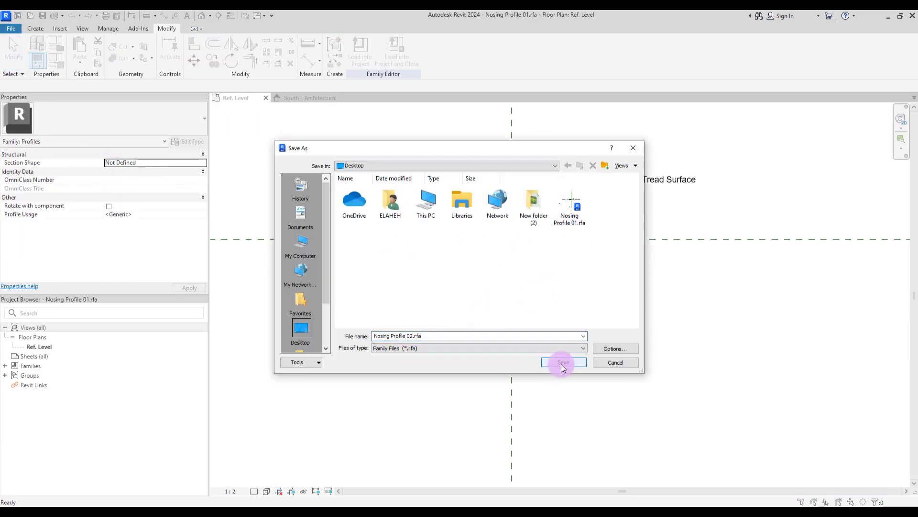
click(563, 362)
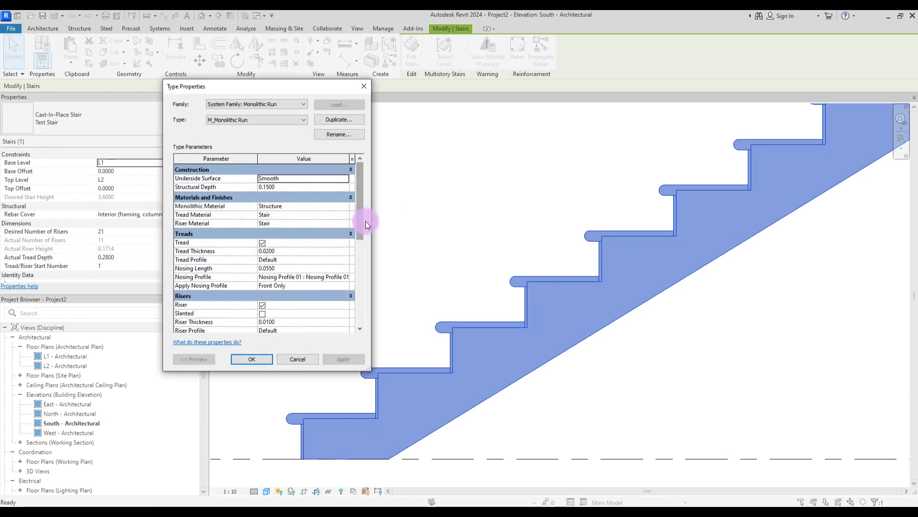
Assign Nosing Profile 02 with a 0.04 nosing length to the run type.
scroll(down, 3)
text(0)
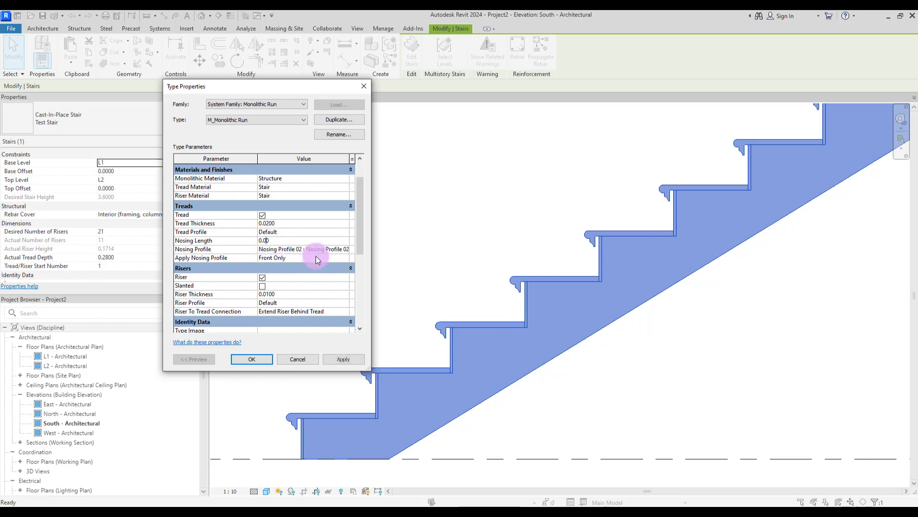
click(343, 359)
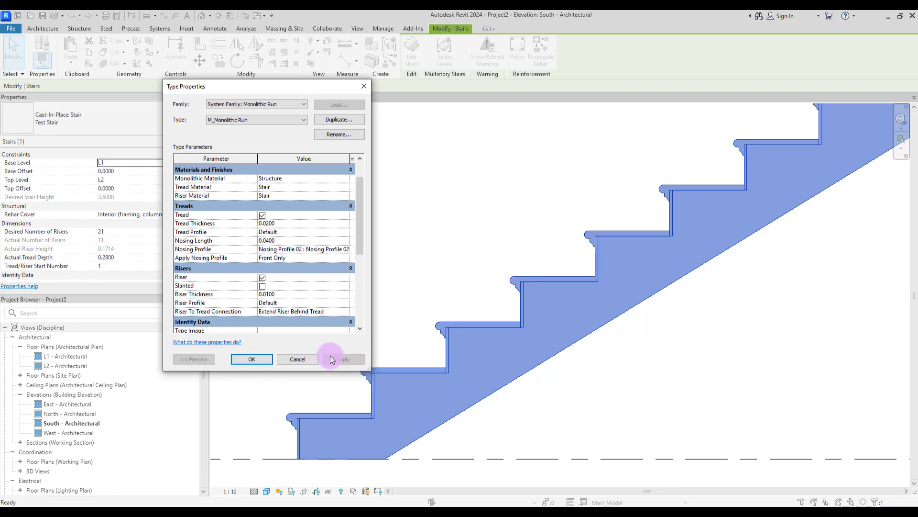
click(251, 359)
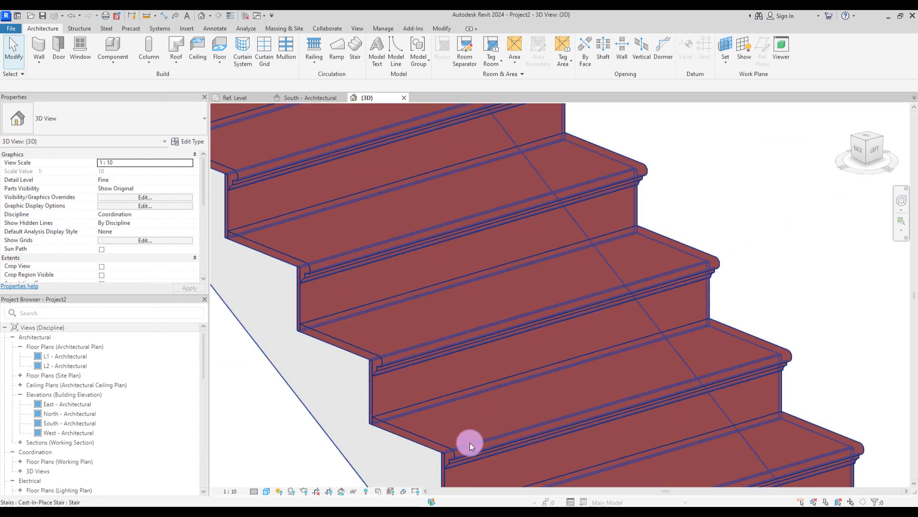
Inspect the classic moulded nosing on the stair treads in the {3D} view.
click(471, 444)
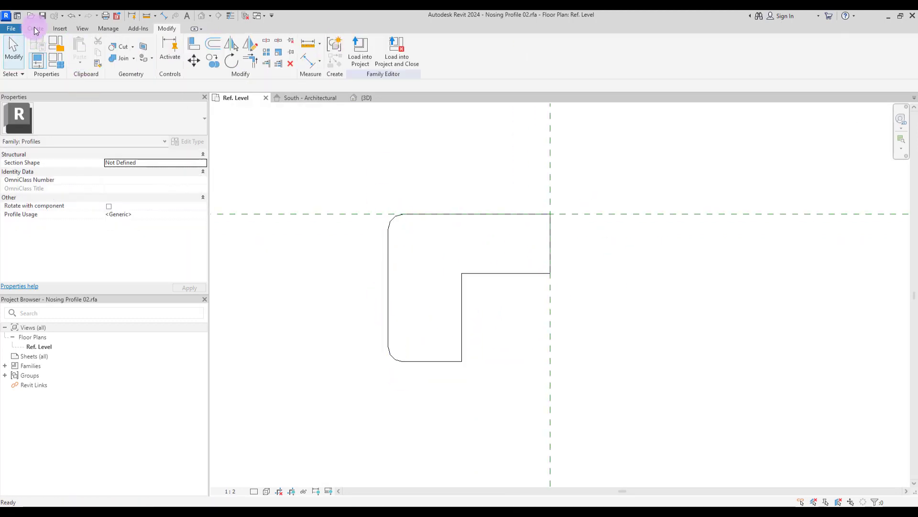
Select the small notch on the tread surface and repeat it along the top edge.
click(432, 218)
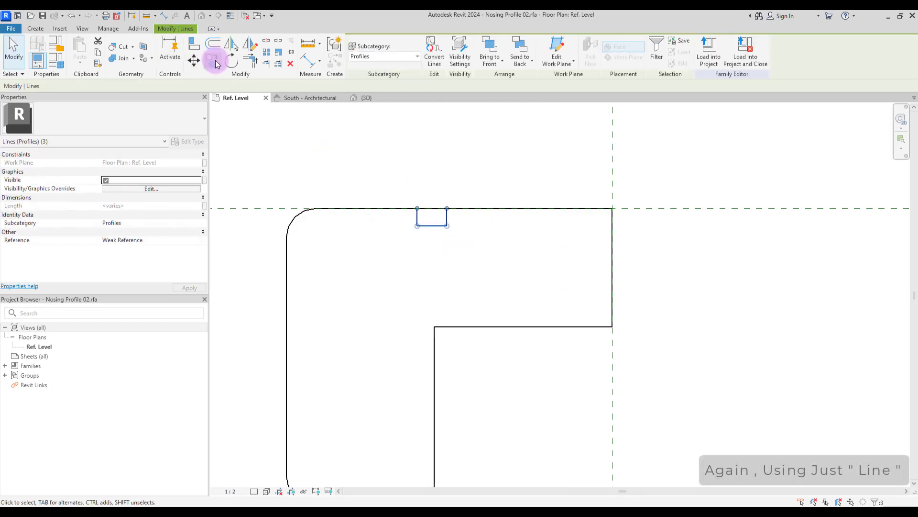
click(360, 50)
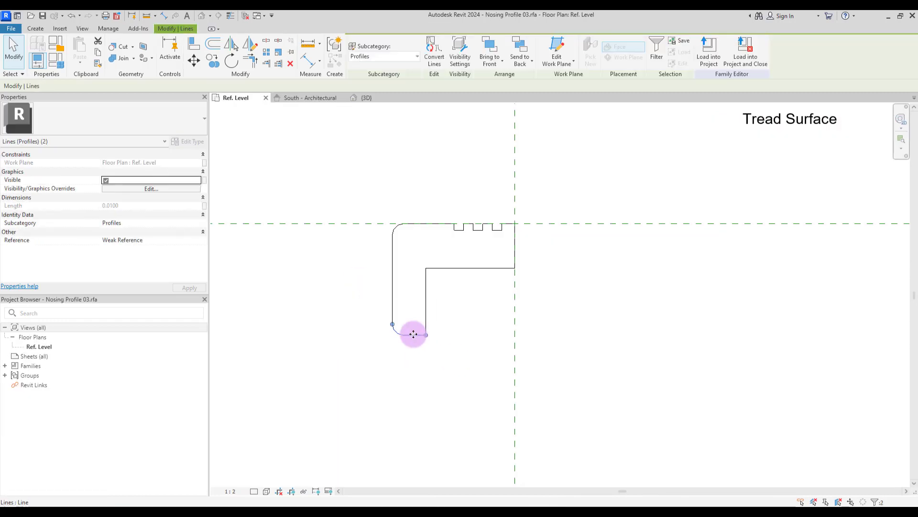
click(708, 52)
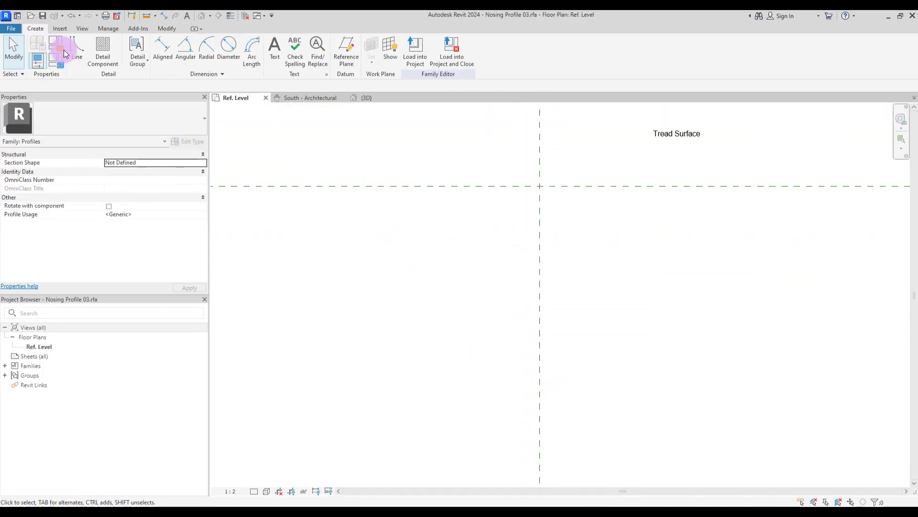
Sketch a tapered outline from the top-of-tread corner down to the riser face.
click(63, 50)
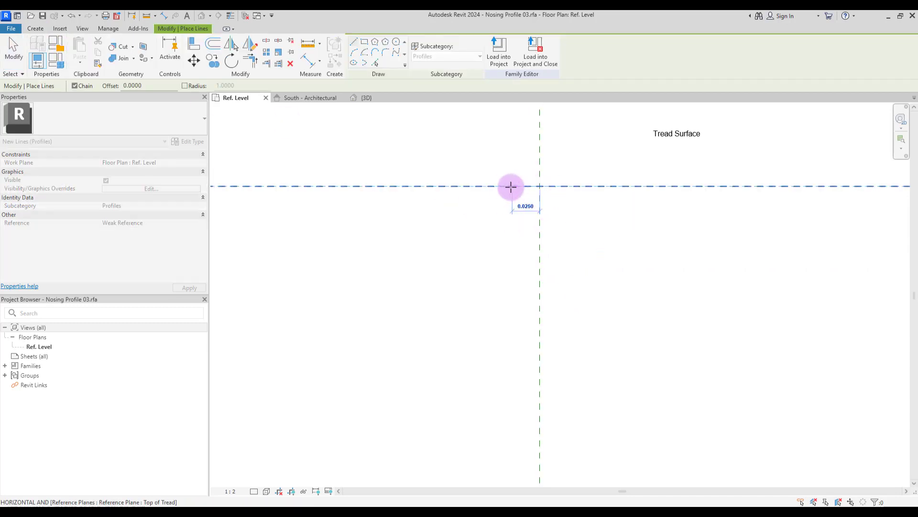
click(510, 186)
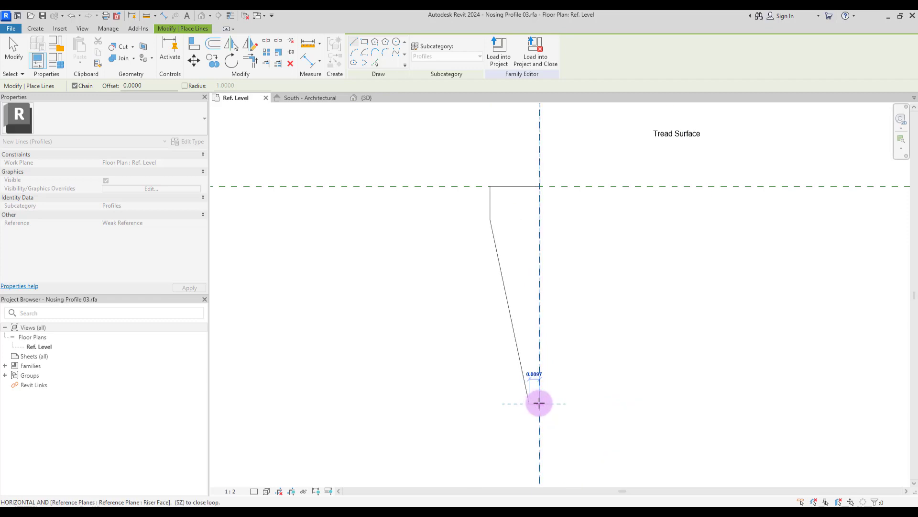
click(539, 402)
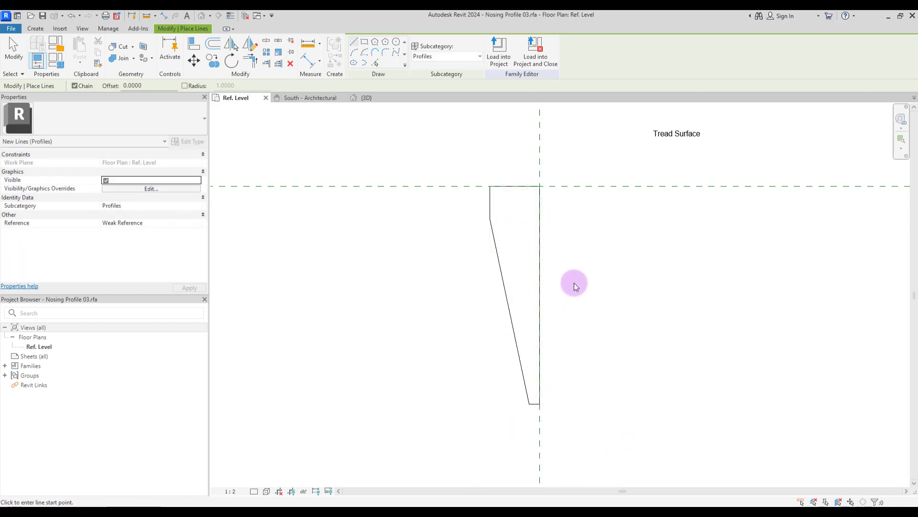
key(Escape)
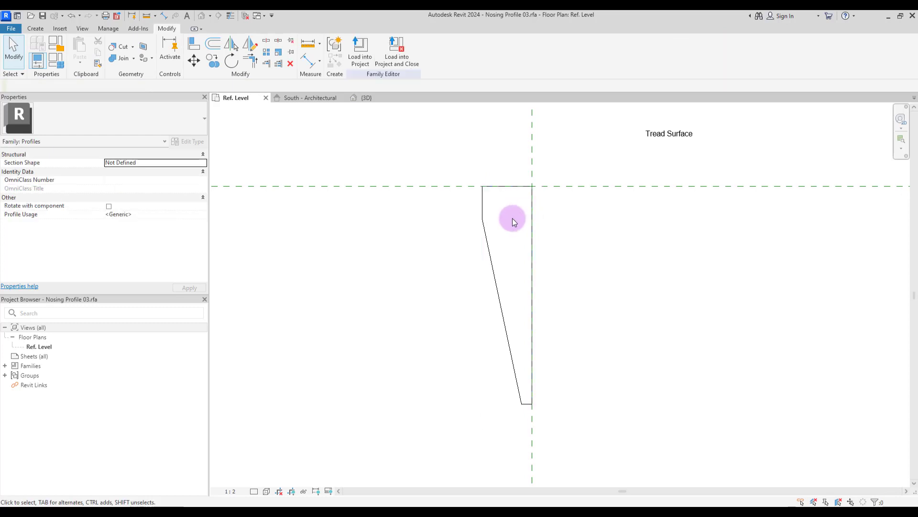
mouse_move(494, 209)
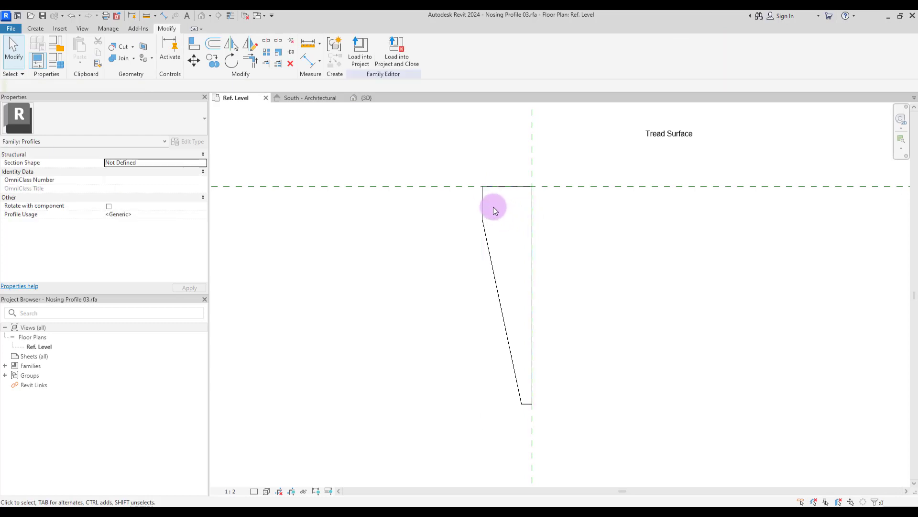
mouse_move(521, 286)
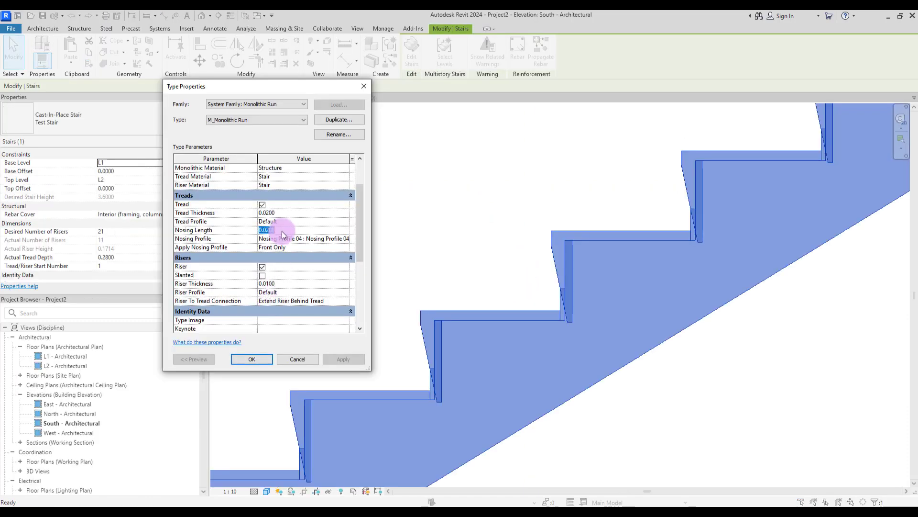
Apply a longer nosing length, then reload Nosing Profile 04, overwriting existing parameter values.
click(343, 359)
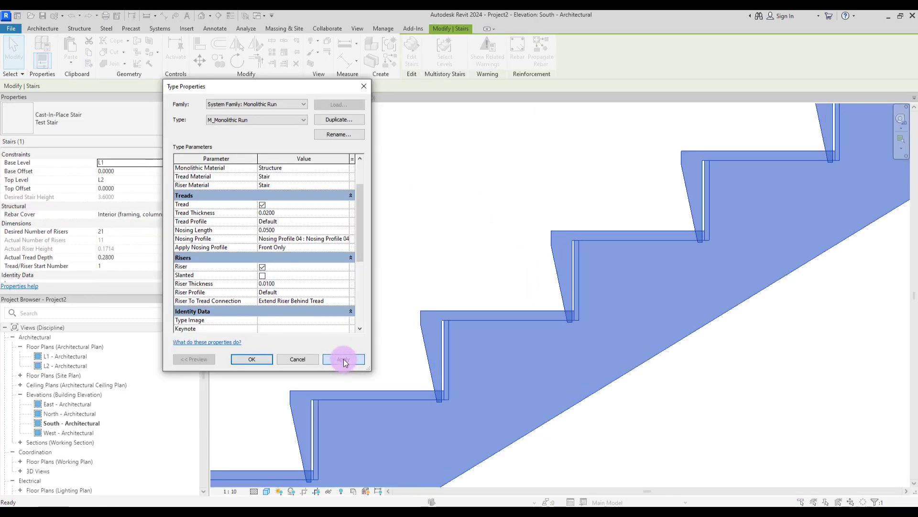
click(344, 359)
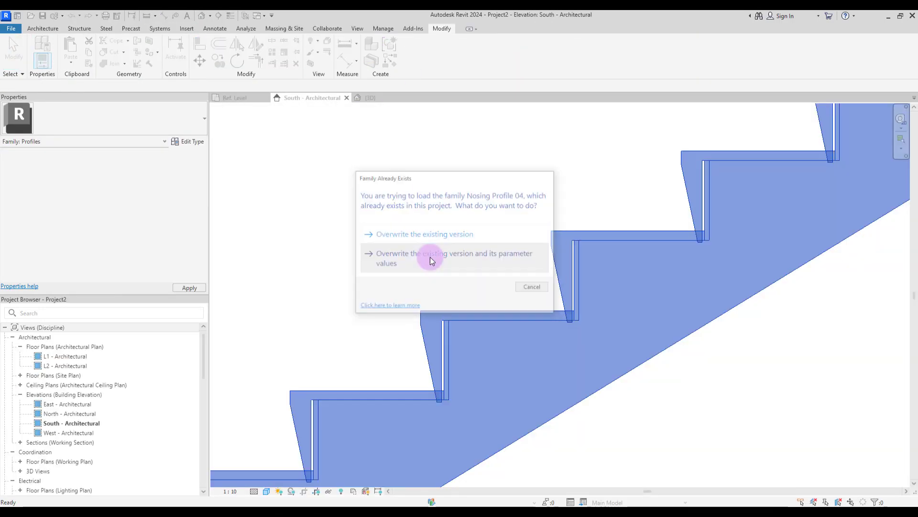
click(454, 258)
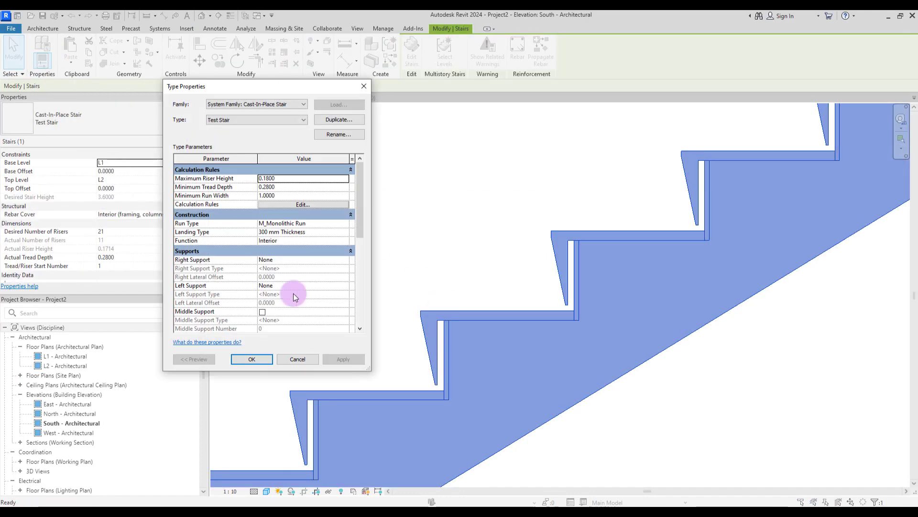
click(256, 119)
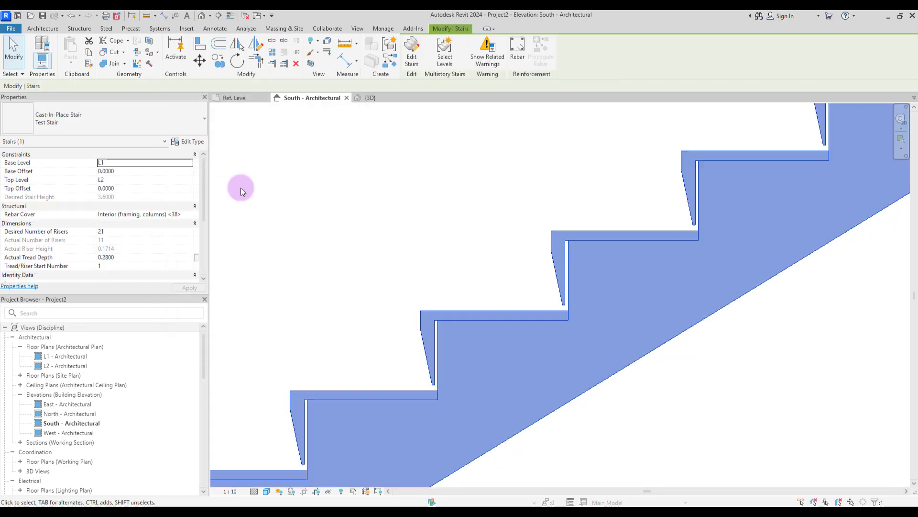
Set the stair run type's Nosing Length to 0.0320, apply and close.
click(191, 141)
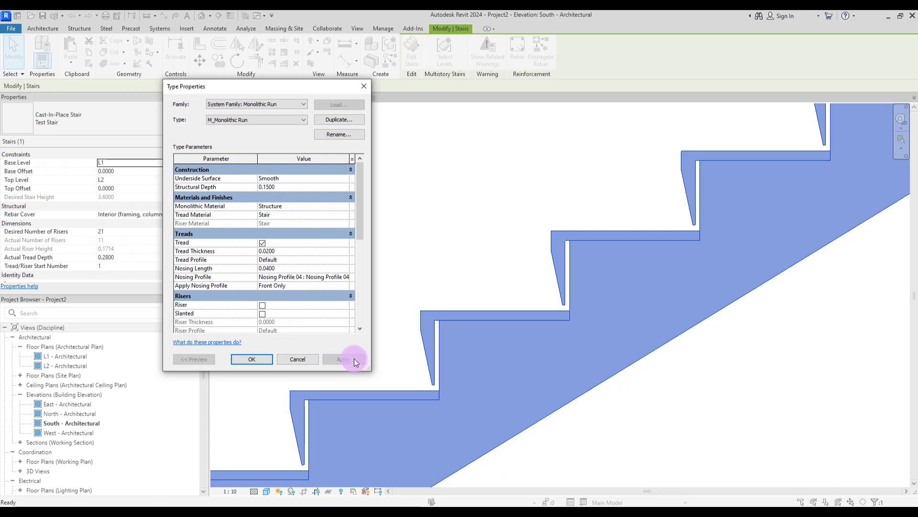
click(344, 359)
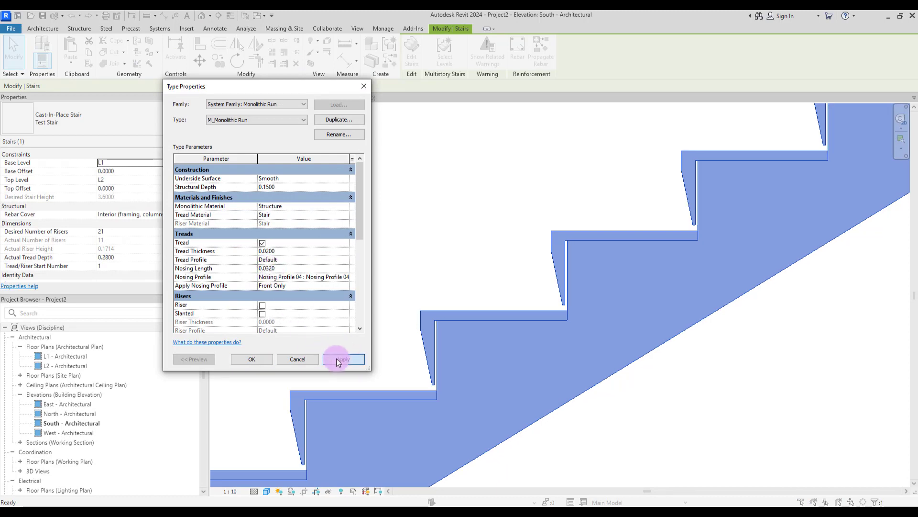
click(251, 359)
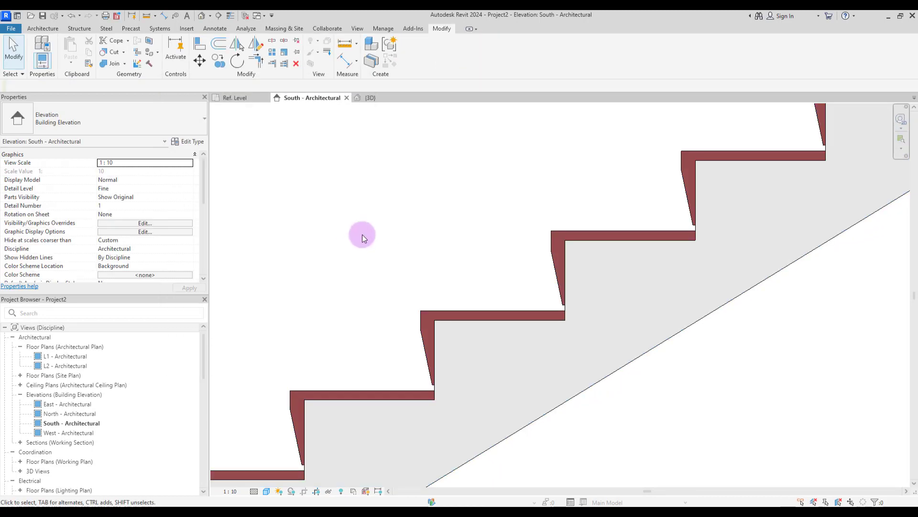
Lower Nosing Profile 04's bottom lines to deepen the stepped outline.
click(367, 97)
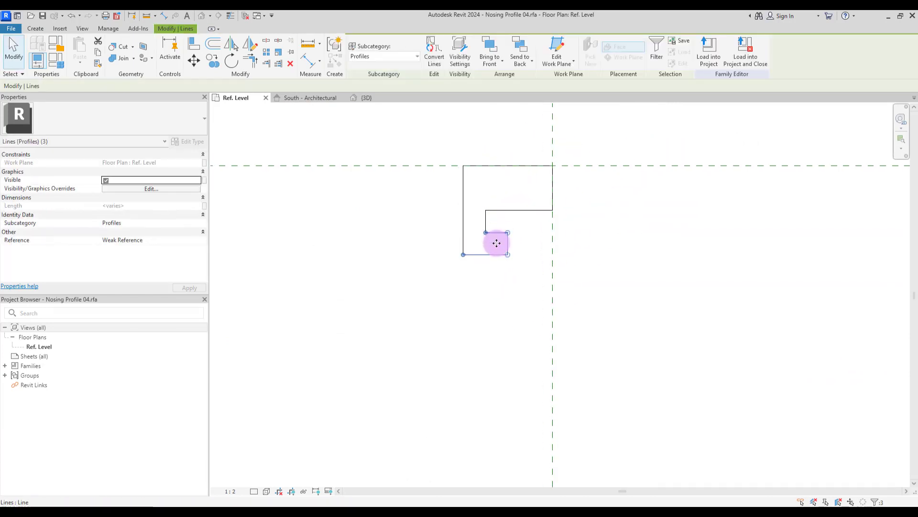
click(520, 259)
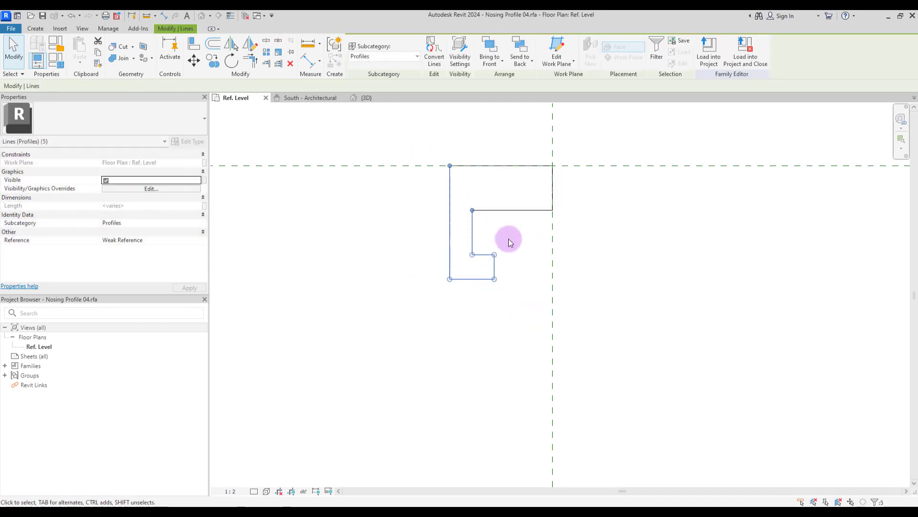
click(496, 302)
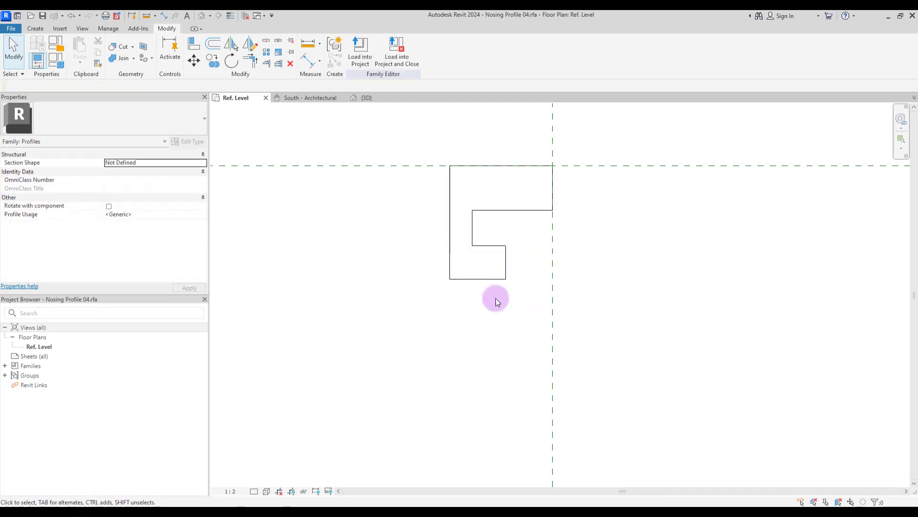
click(488, 279)
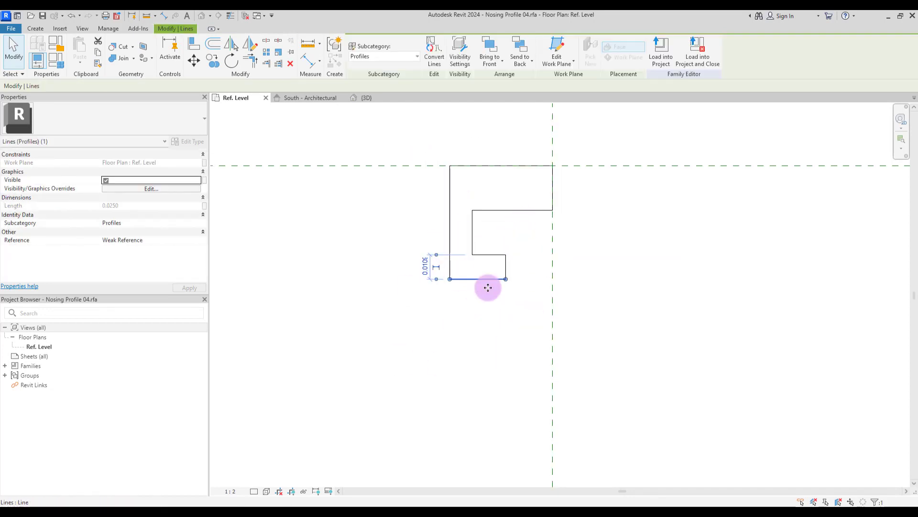
click(526, 235)
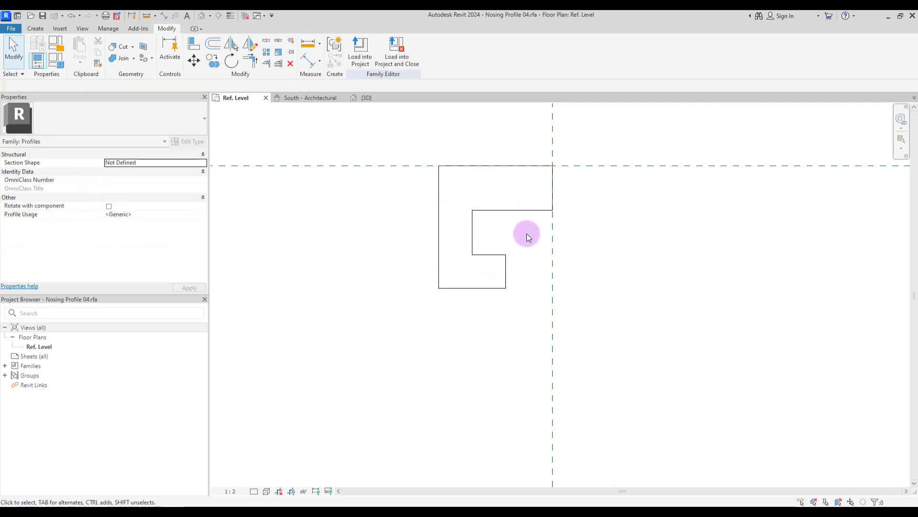
click(34, 28)
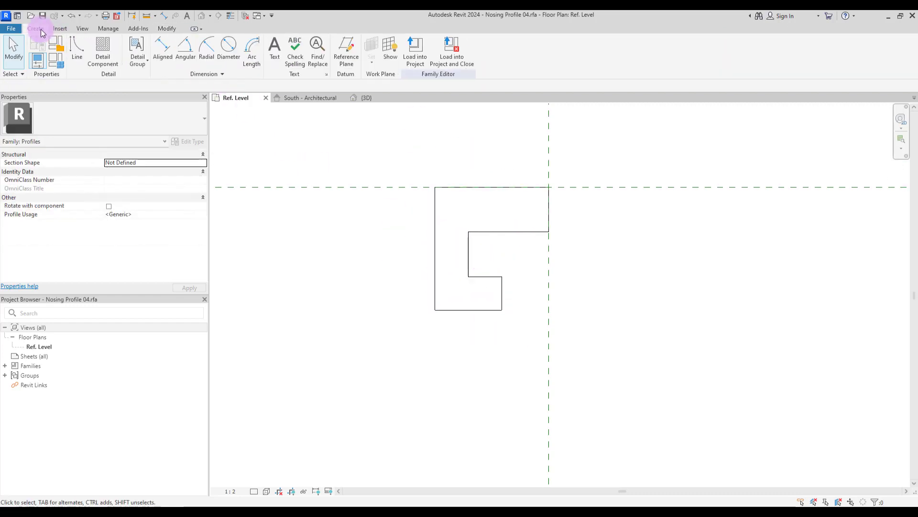
Draw a small circle inside the profile's recess for the lighting groove.
click(77, 50)
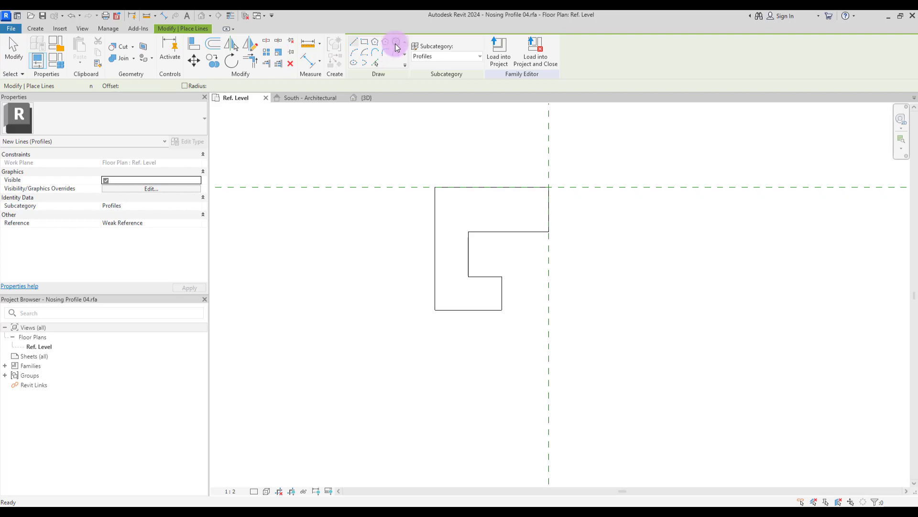
click(396, 41)
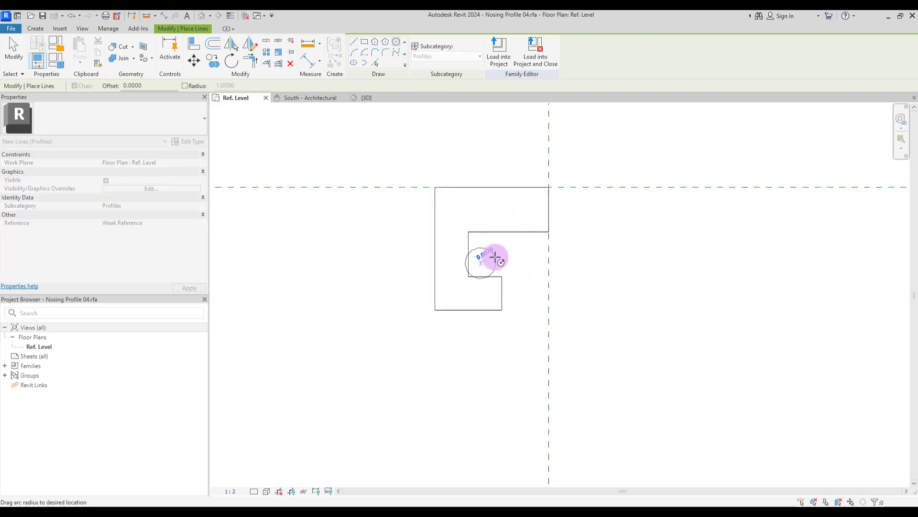
click(496, 258)
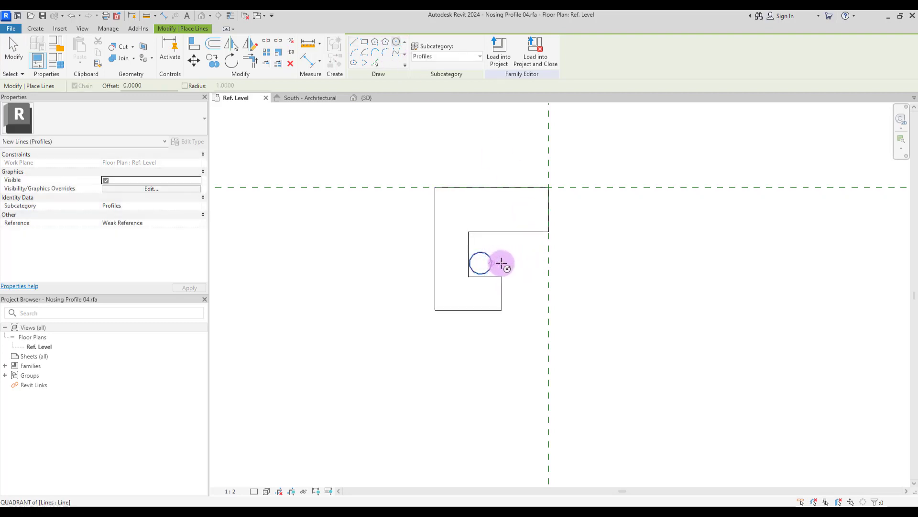